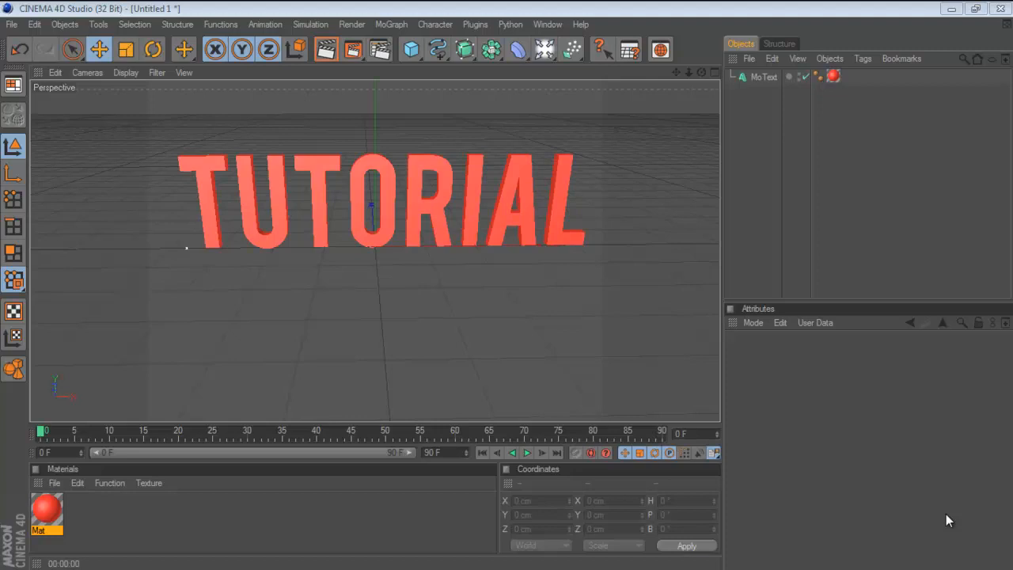
pyautogui.moveTo(772, 451)
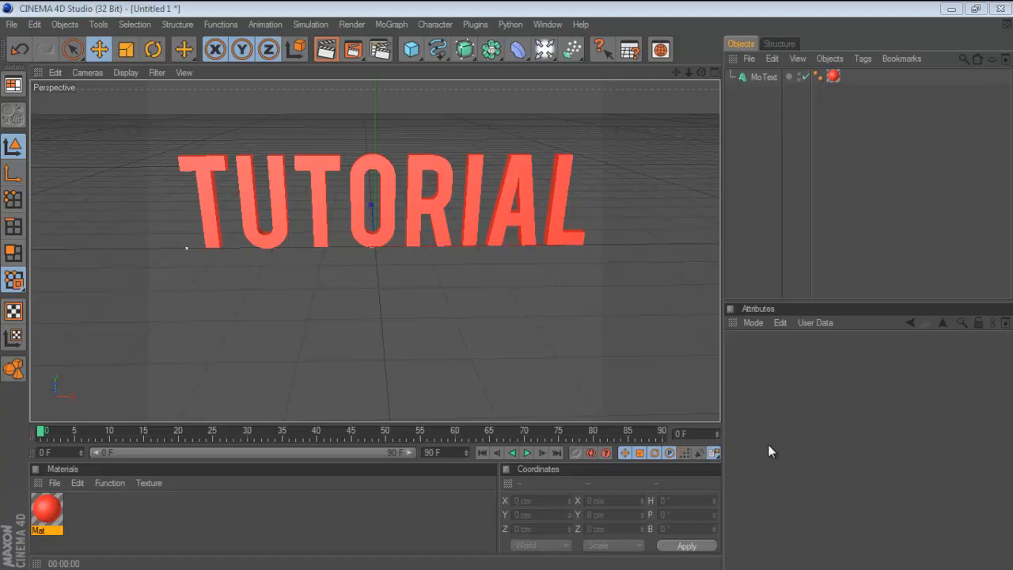
pyautogui.moveTo(350, 266)
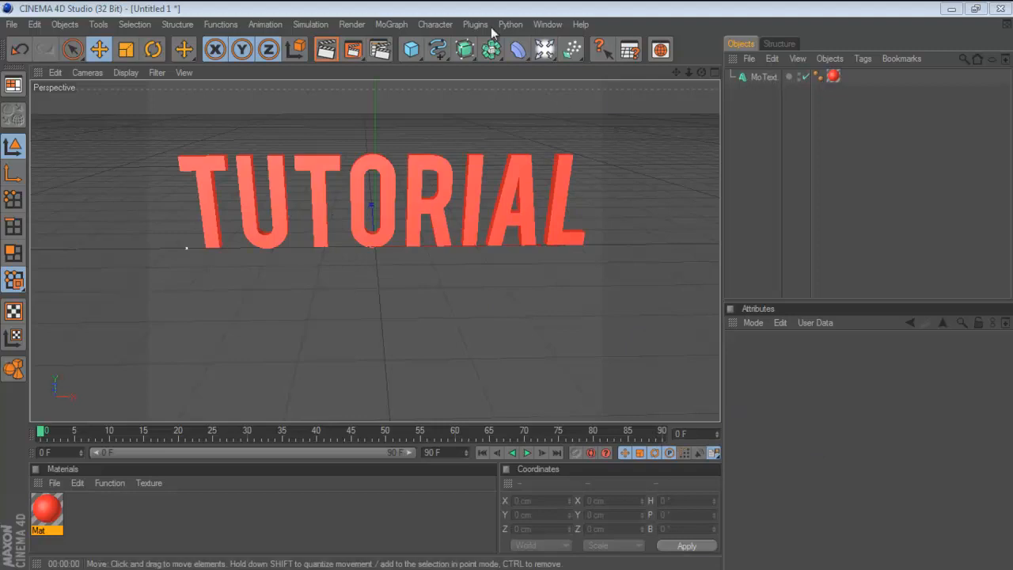
pyautogui.moveTo(433, 272)
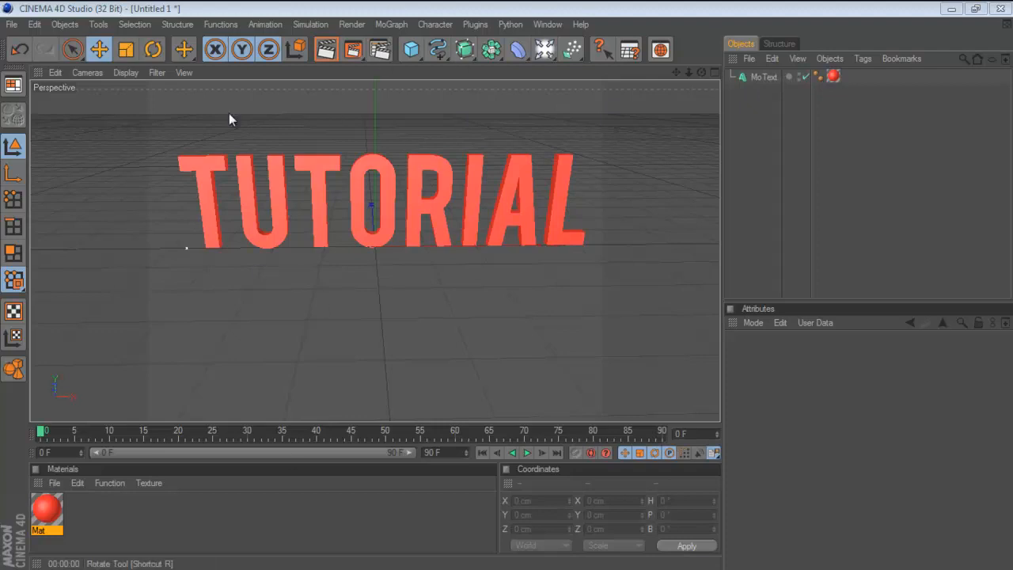
pyautogui.moveTo(311, 203)
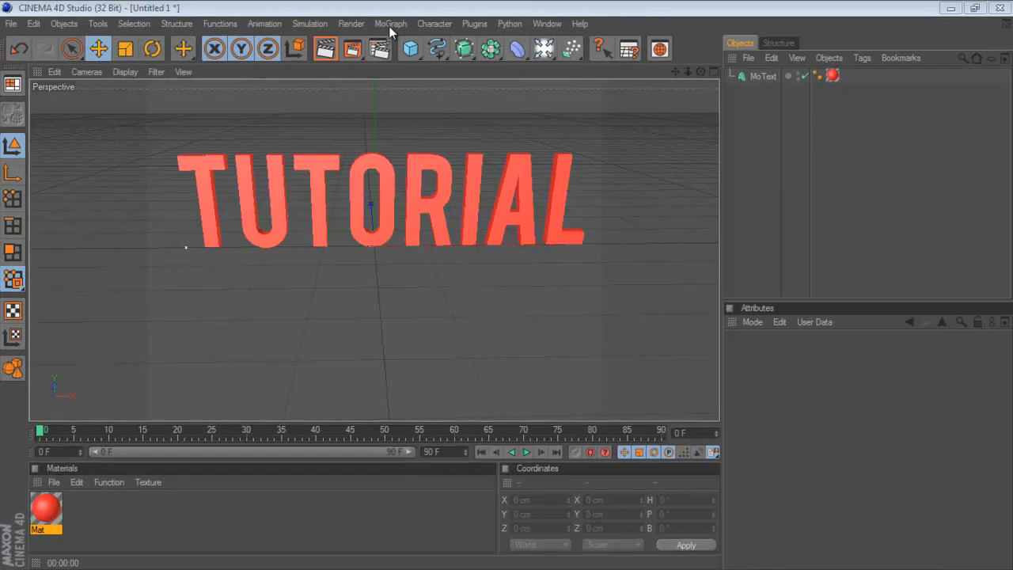
# - Set the render output to the Film/Video HDV/HDTV 720 29.97 preset at 1280×720
pyautogui.click(352, 23)
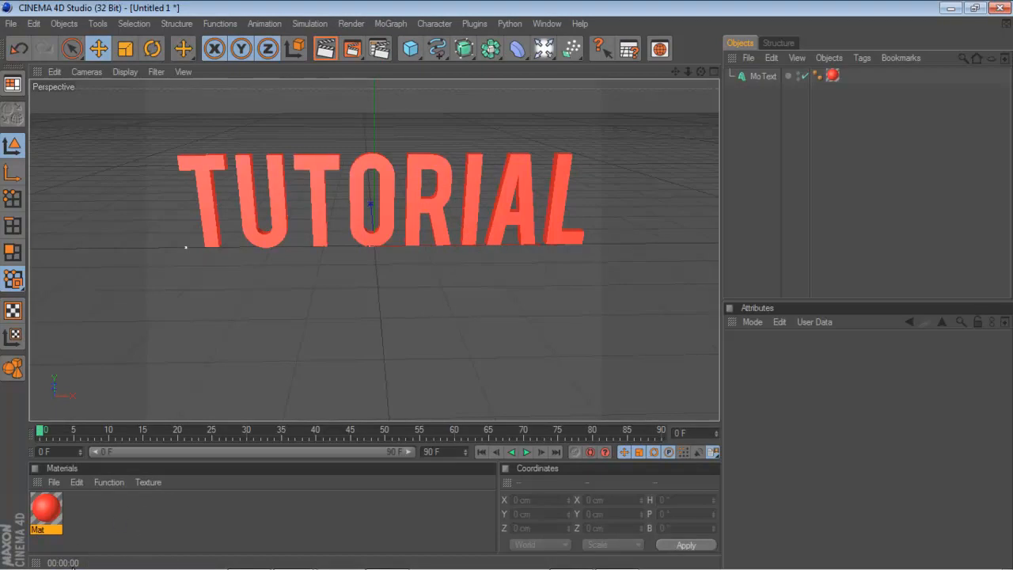
pyautogui.moveTo(156, 485)
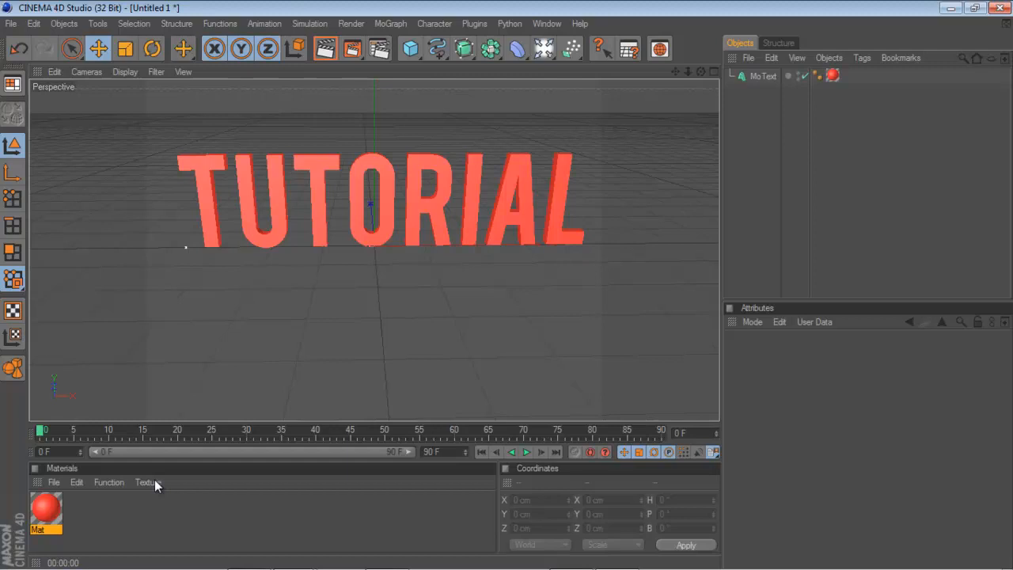
pyautogui.moveTo(710, 73)
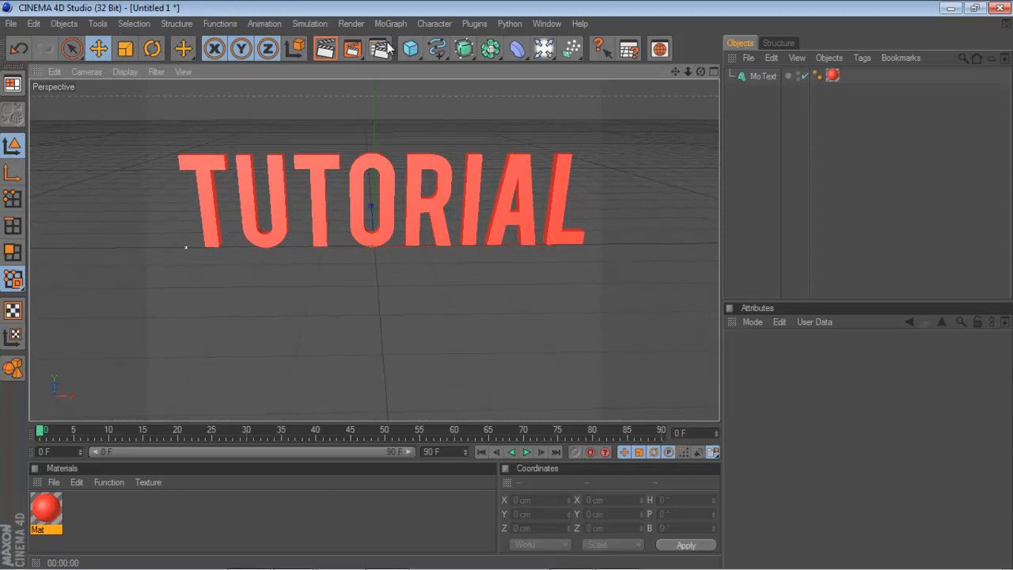
pyautogui.click(325, 49)
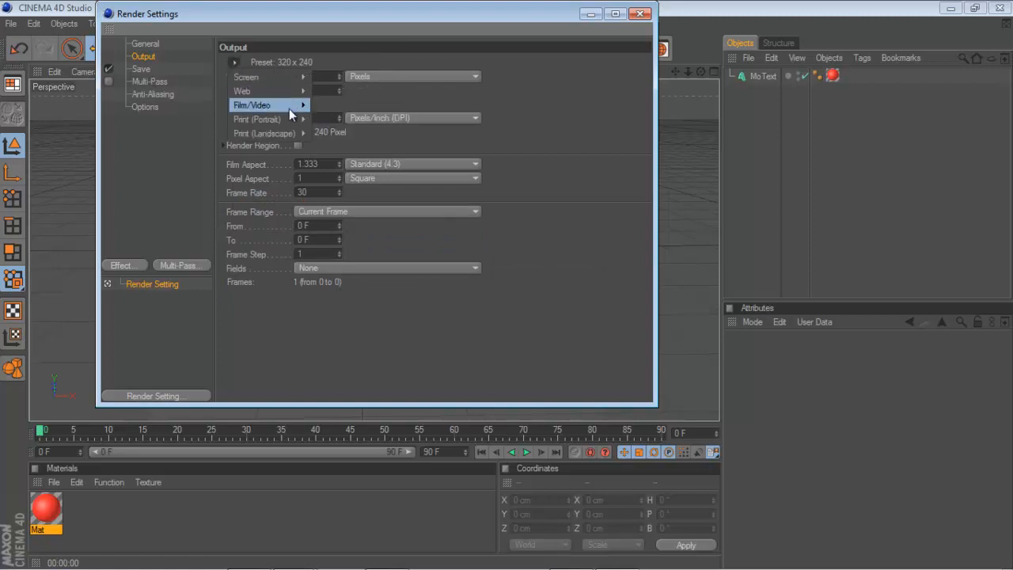
pyautogui.click(252, 104)
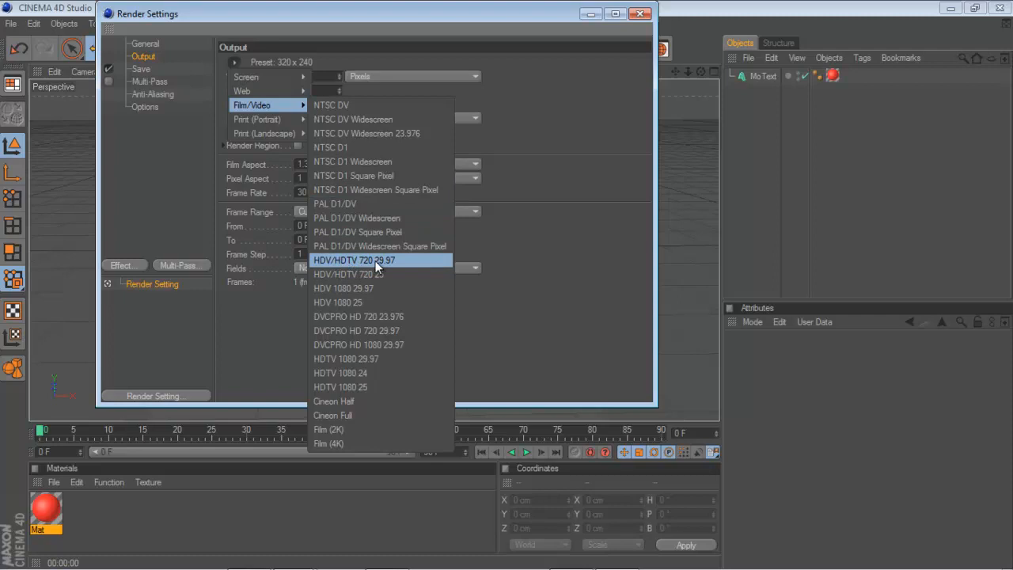
pyautogui.moveTo(393, 266)
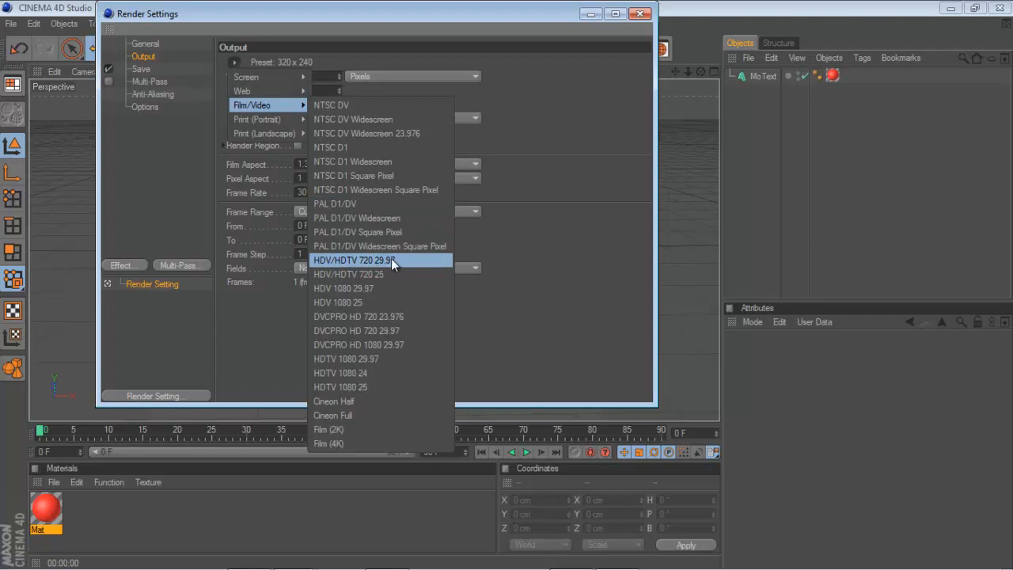
pyautogui.moveTo(396, 262)
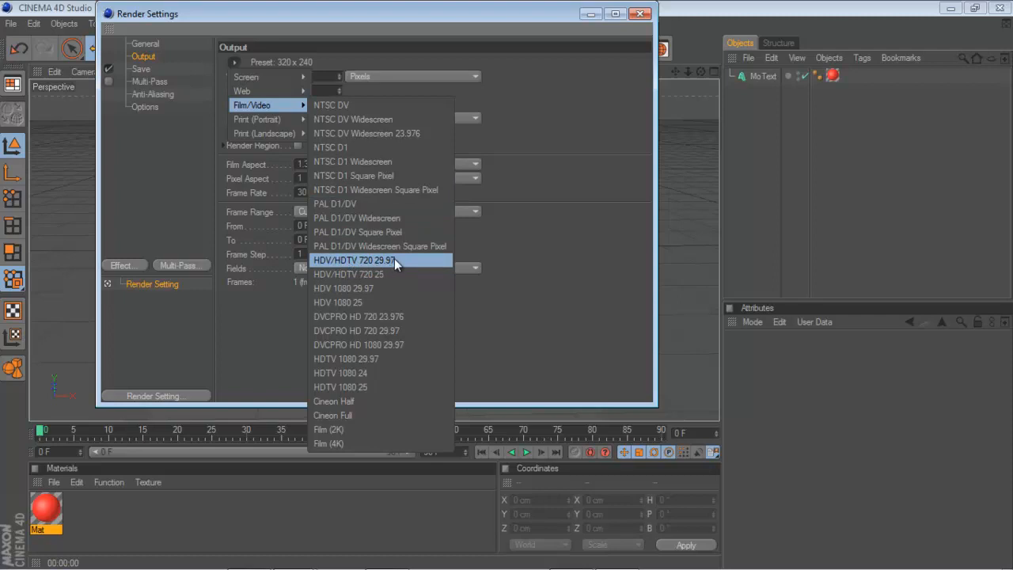
pyautogui.click(354, 260)
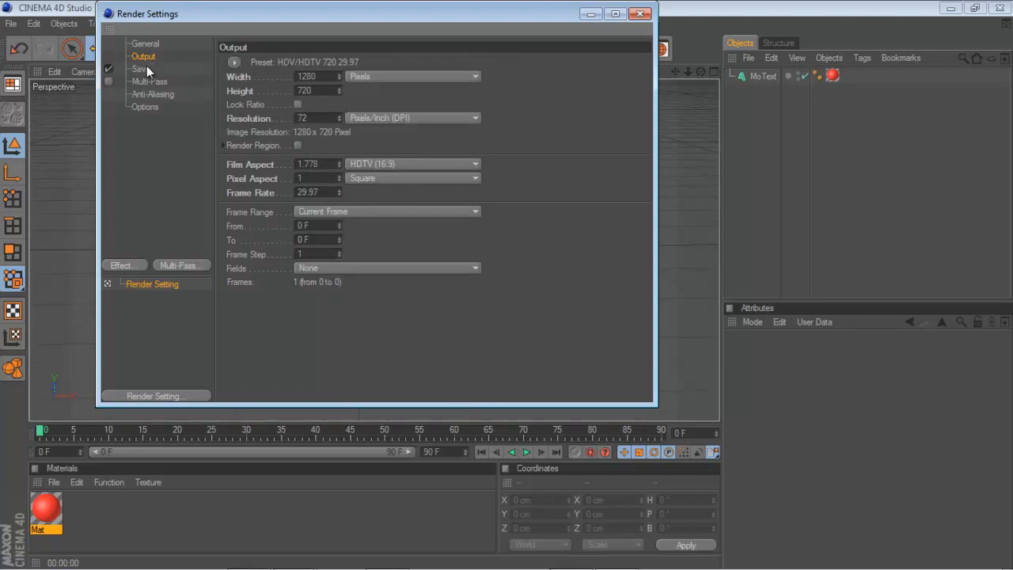
# - Save renders as PNG named 'tutorial' in the Text folder, with Alpha Channel ticked
pyautogui.click(141, 69)
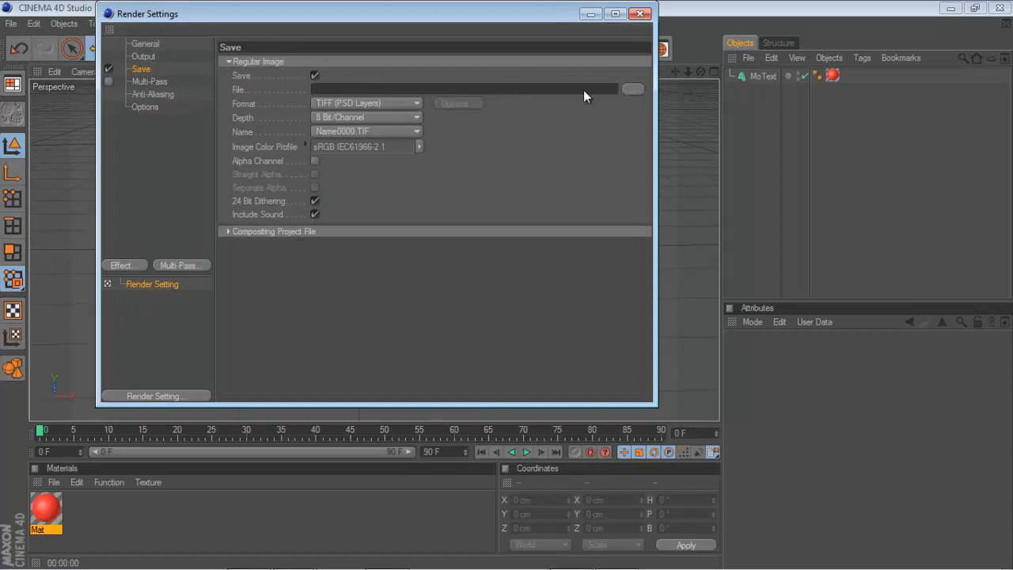
pyautogui.click(633, 89)
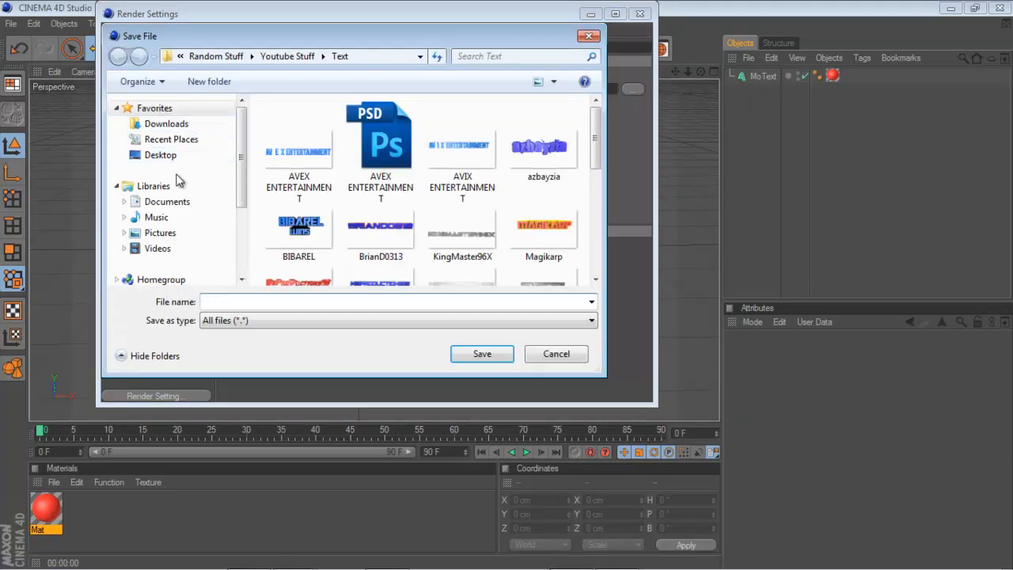
pyautogui.write('tut')
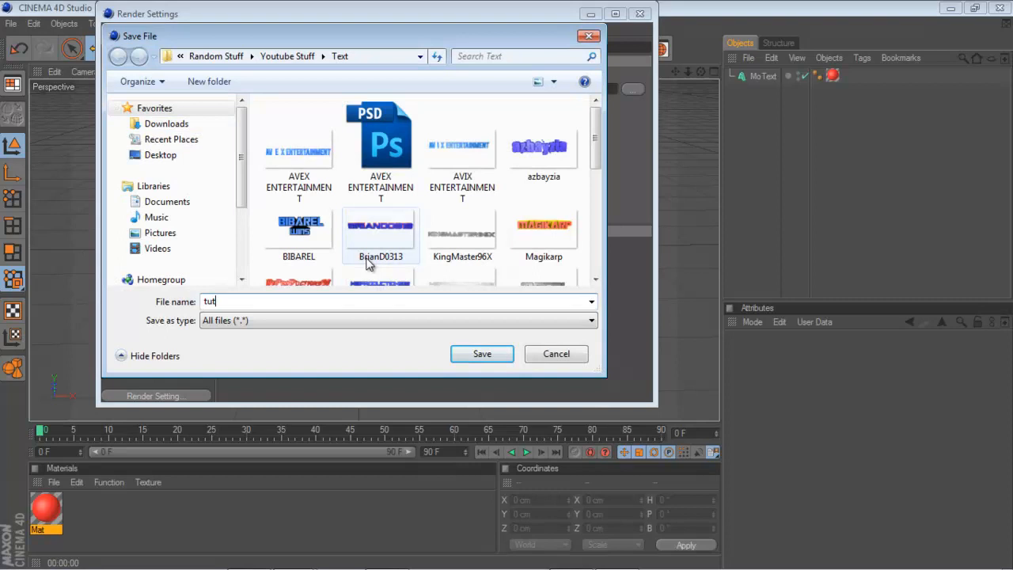
pyautogui.click(482, 354)
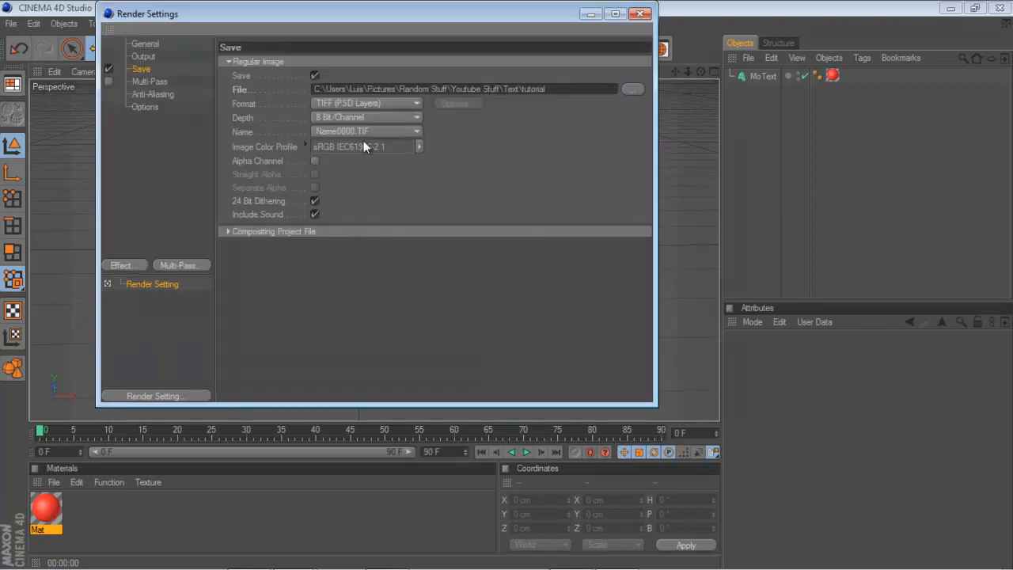
pyautogui.click(416, 103)
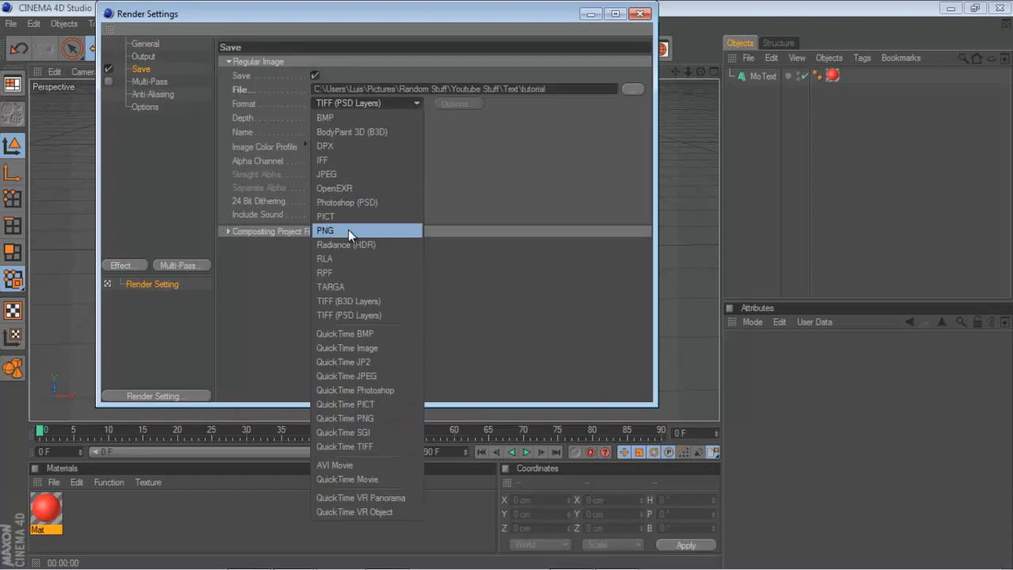
pyautogui.click(324, 230)
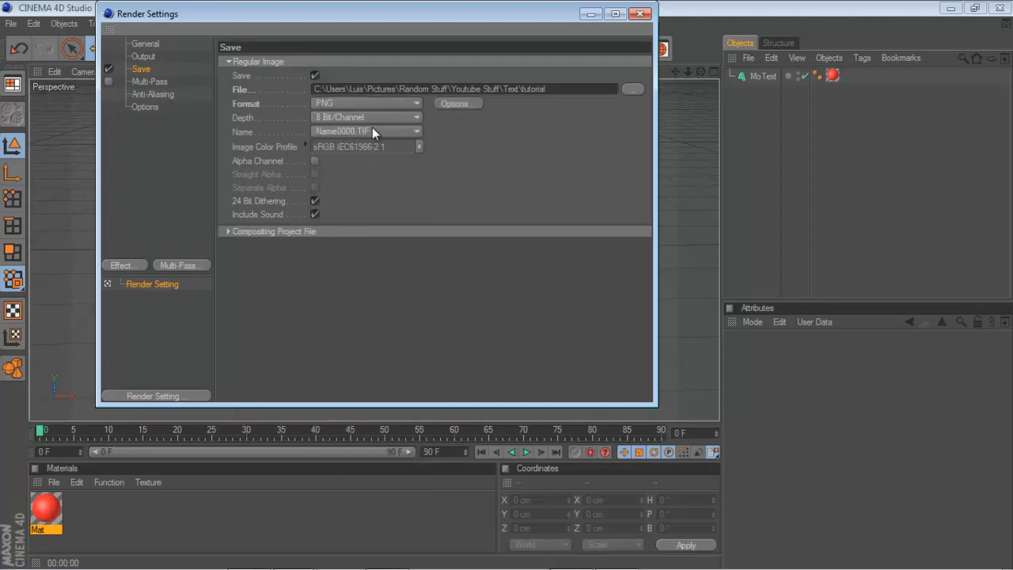
pyautogui.click(315, 161)
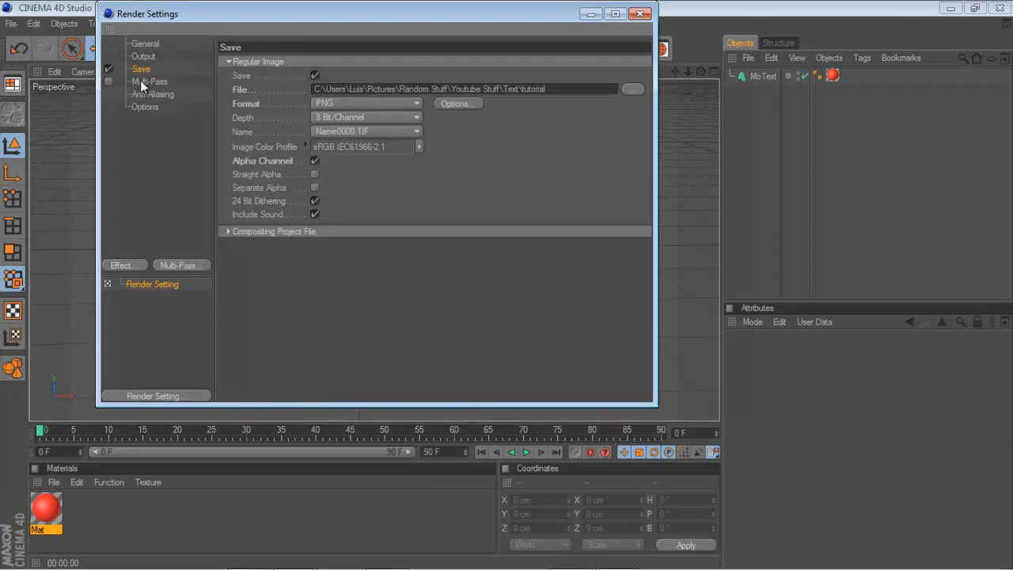
# - Set ray, reflection and shadow depths to 1 and turn off blurriness in render Options
pyautogui.click(153, 94)
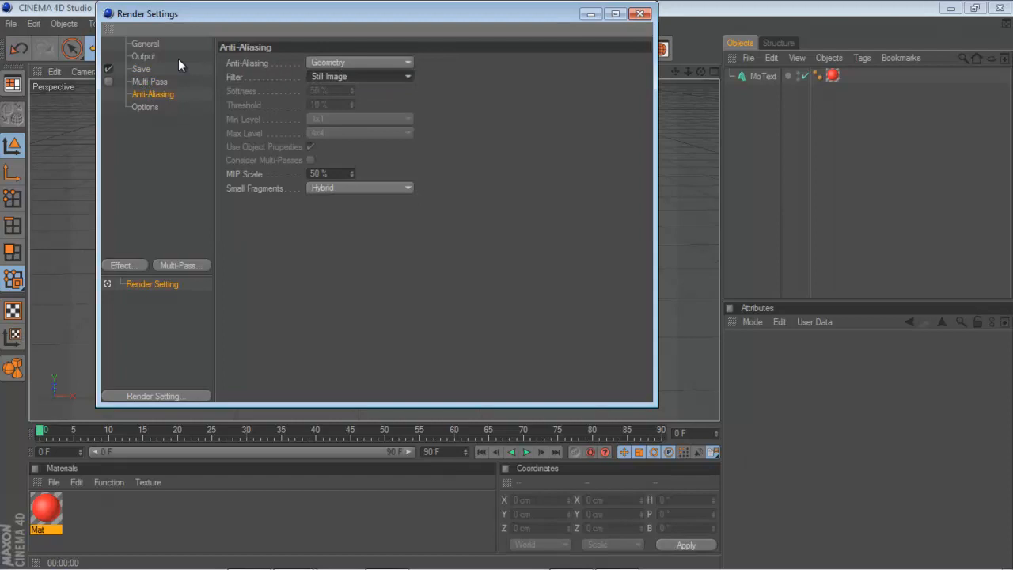
pyautogui.moveTo(372, 105)
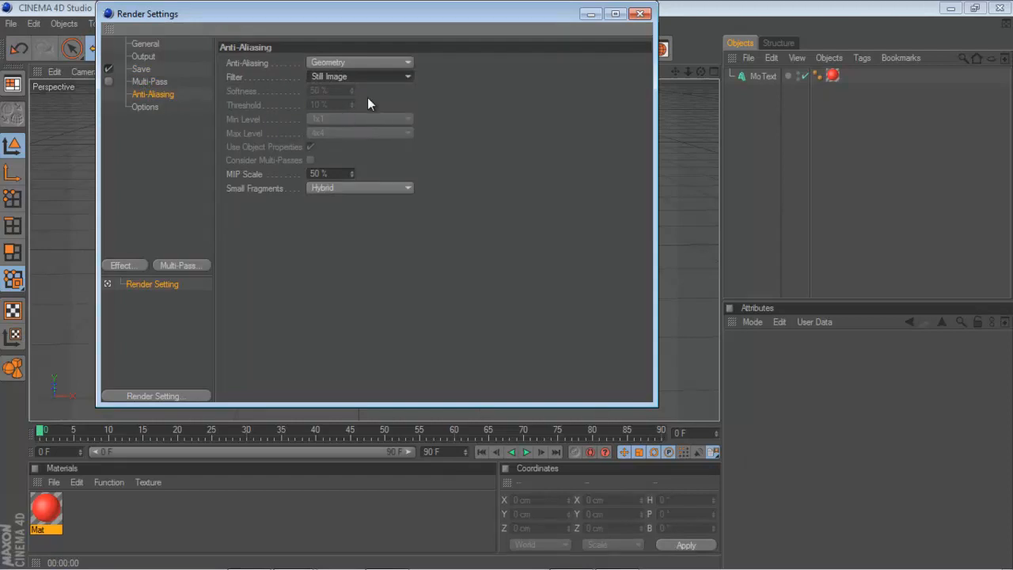
pyautogui.moveTo(354, 135)
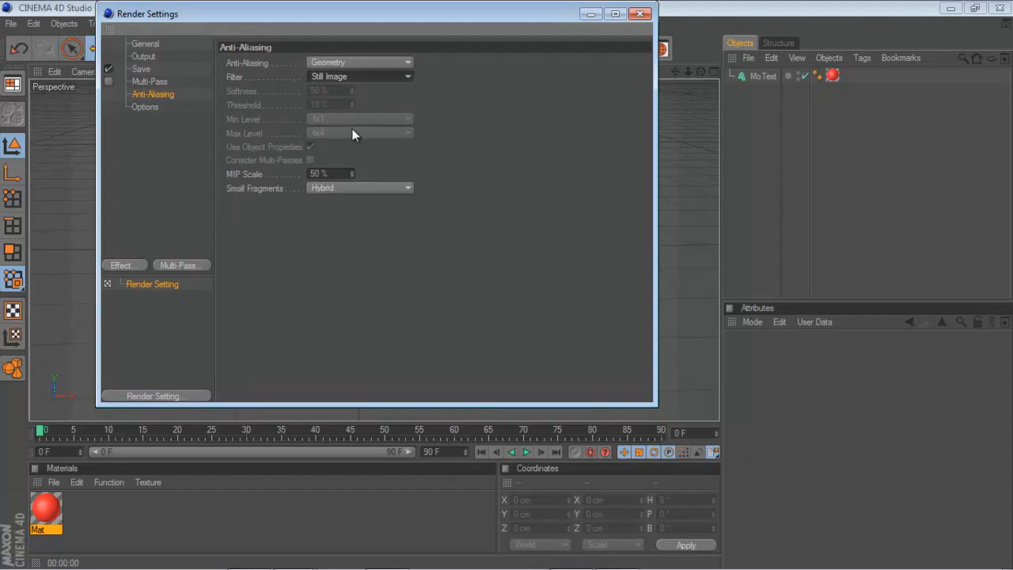
pyautogui.moveTo(319, 141)
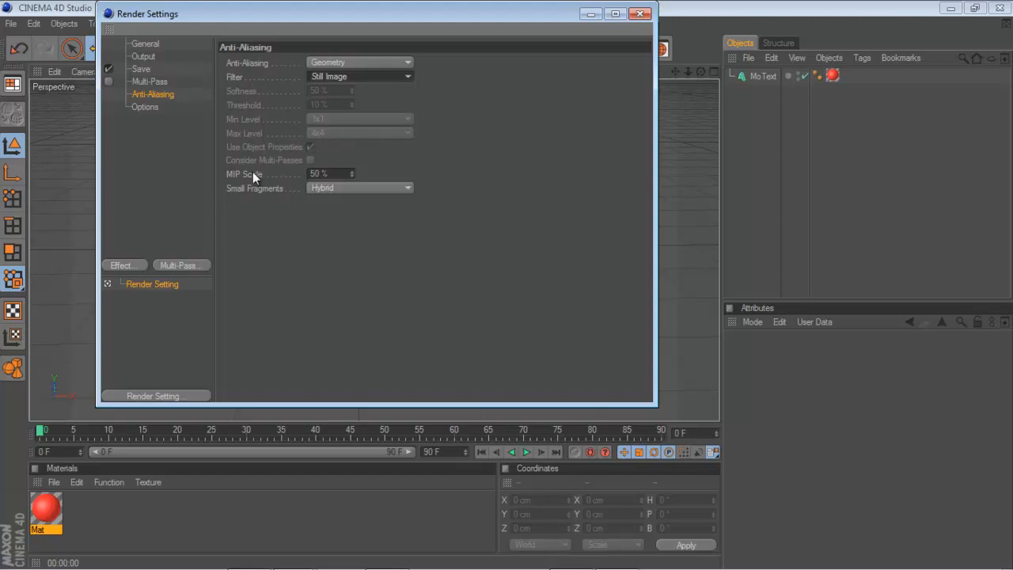
pyautogui.click(145, 107)
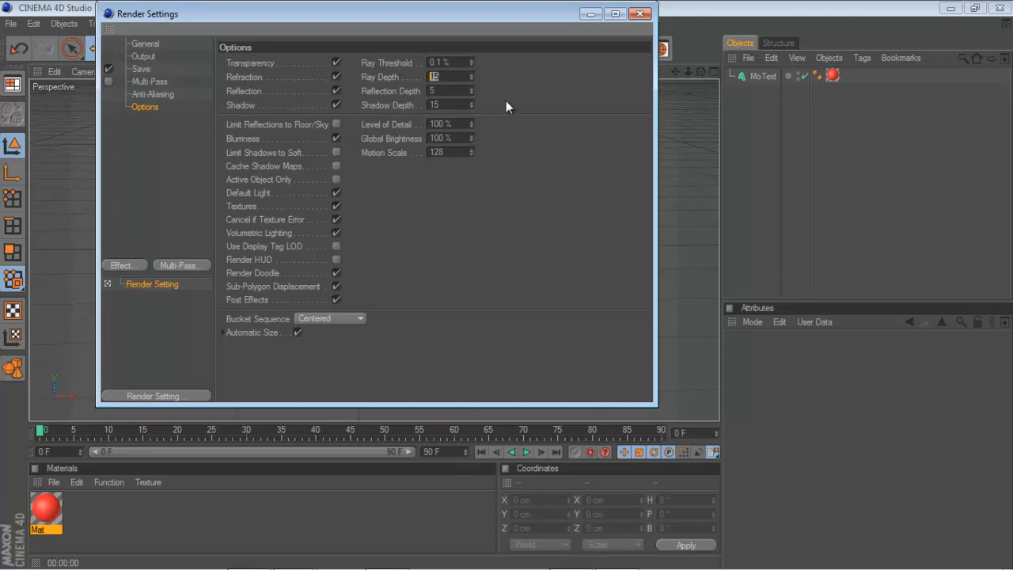
pyautogui.moveTo(561, 113)
pyautogui.write('1')
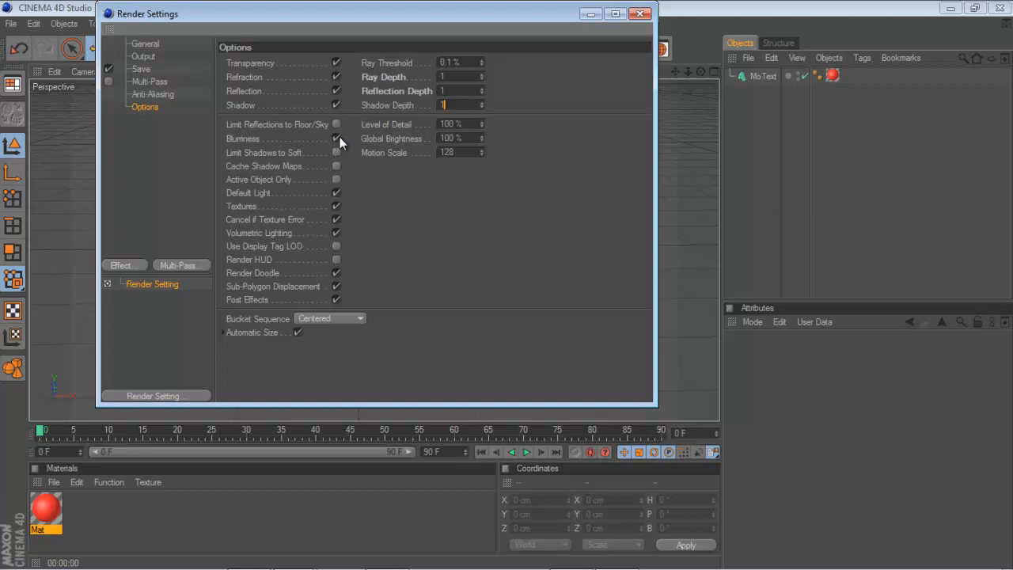
pyautogui.click(337, 139)
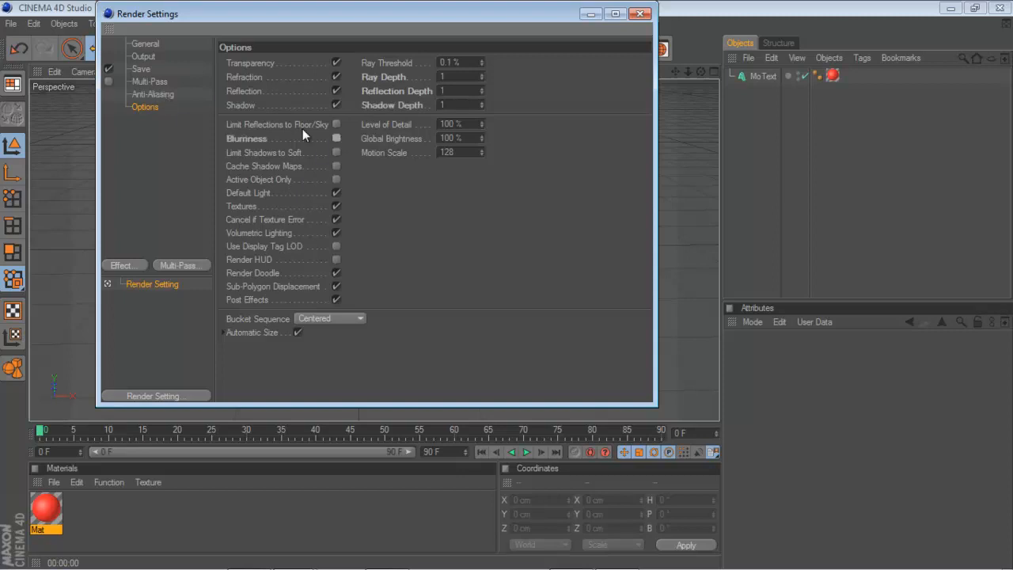
pyautogui.click(152, 94)
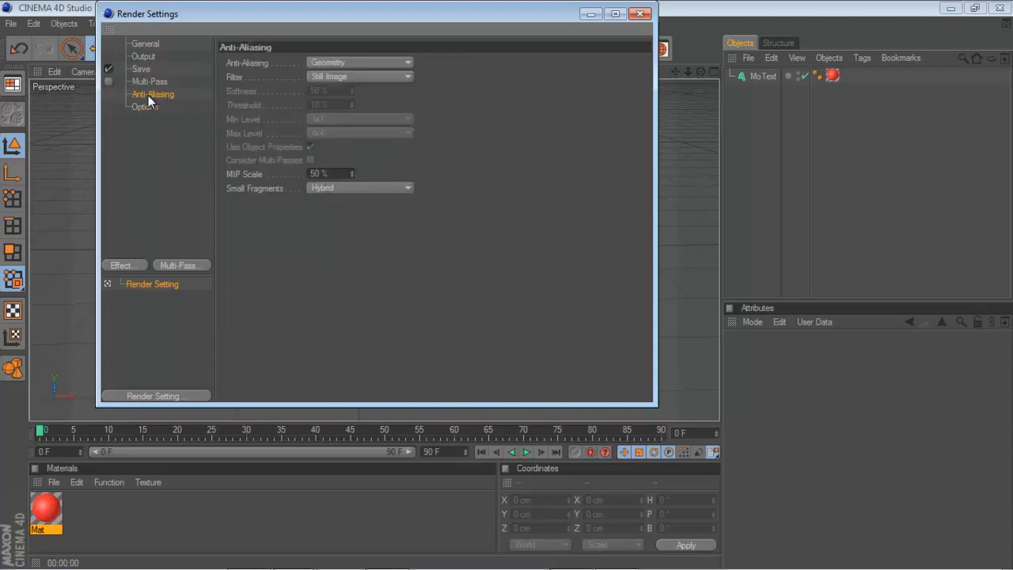
pyautogui.click(141, 68)
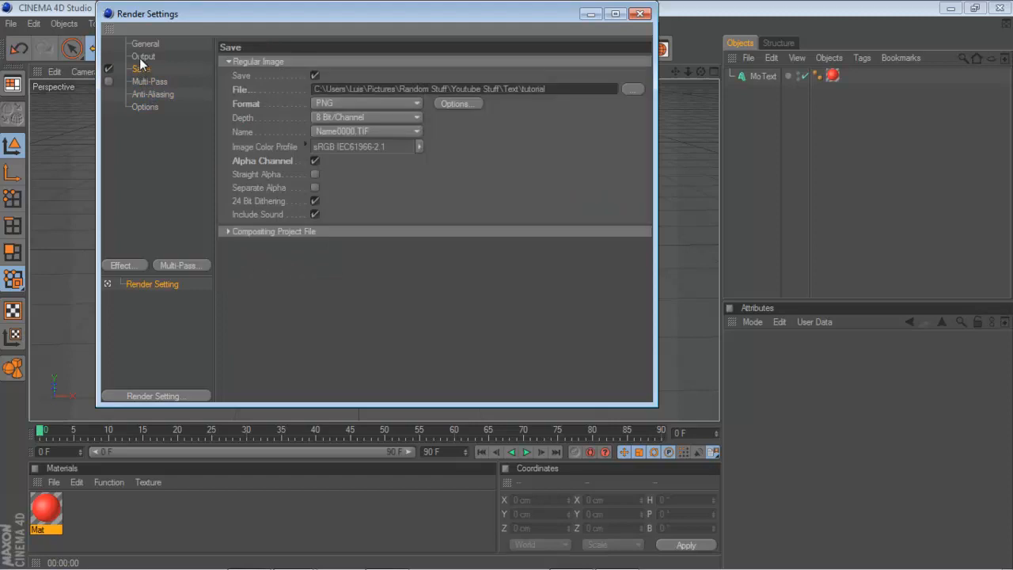
# - Add Ambient Occlusion as a render effect and set Maximum Ray Length to 160 cm
pyautogui.click(145, 106)
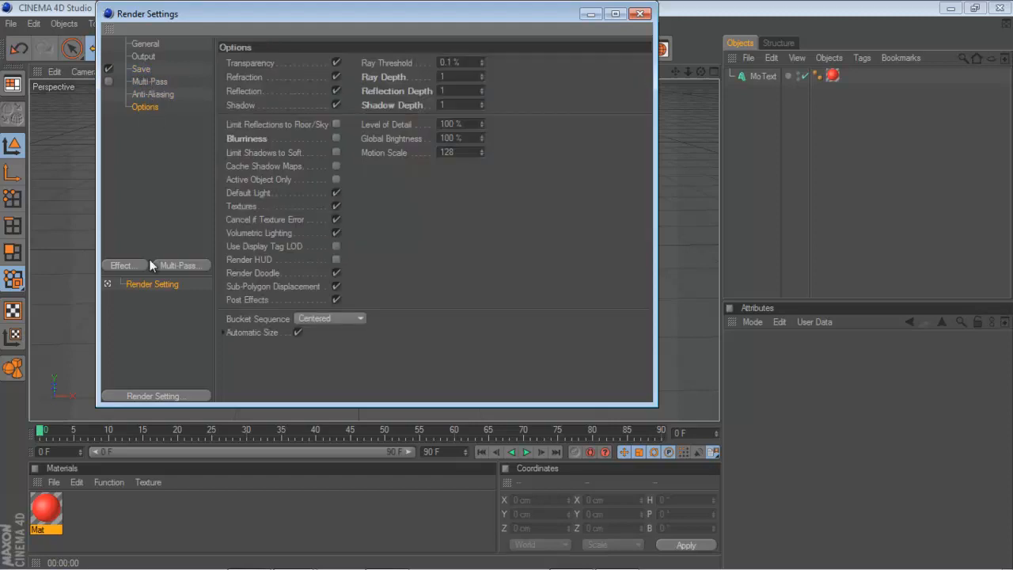
pyautogui.click(121, 265)
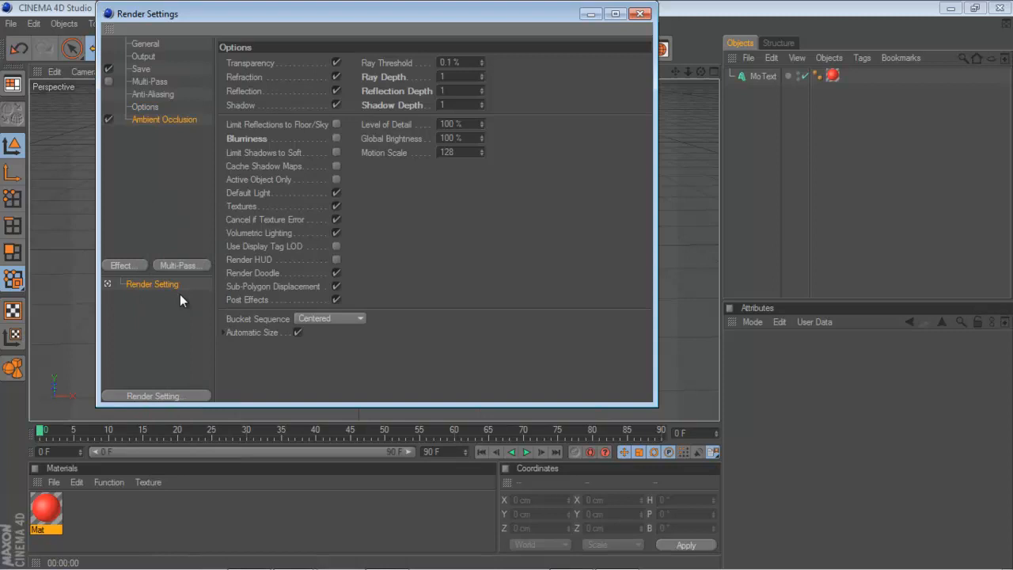
pyautogui.click(164, 119)
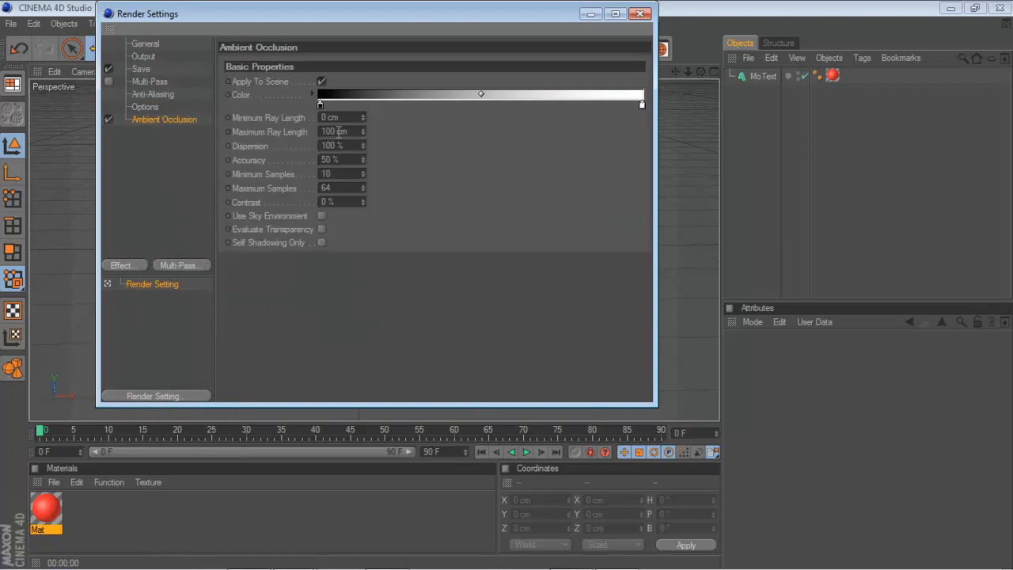
pyautogui.tripleClick(337, 131)
pyautogui.write('160')
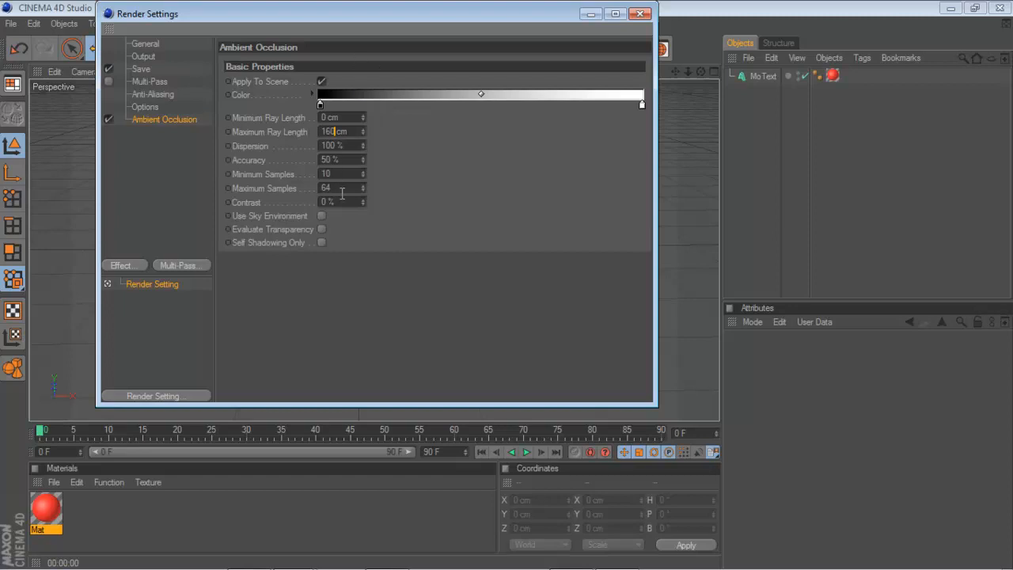
pyautogui.moveTo(373, 164)
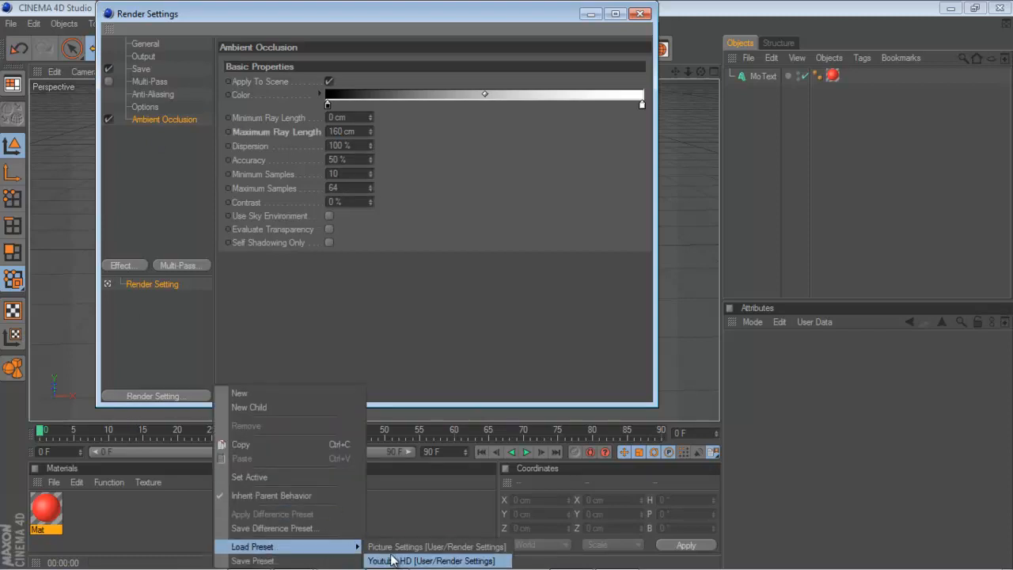
# - Load the Picture Settings render preset and adjust the anti-aliasing quality
pyautogui.click(433, 560)
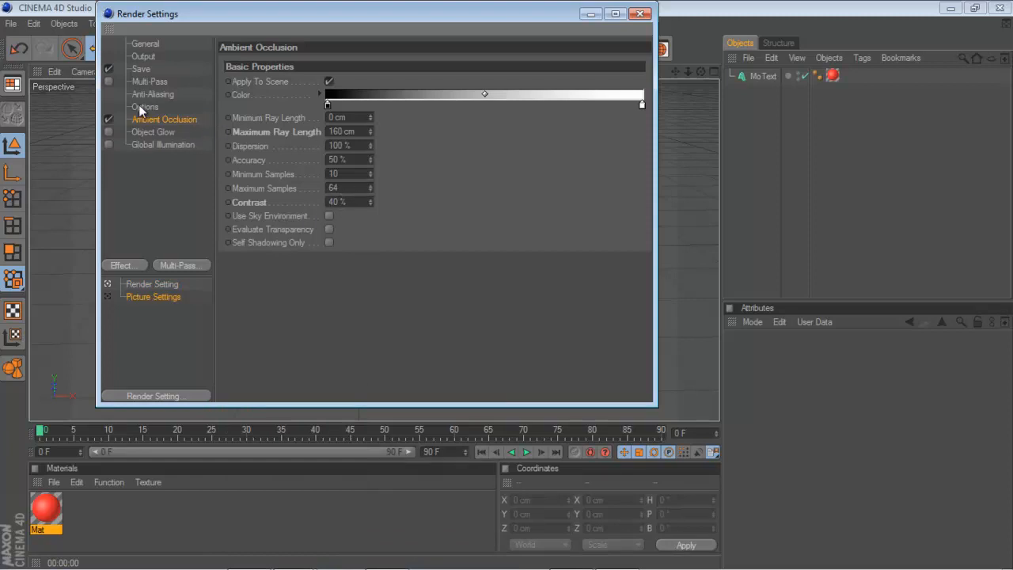
pyautogui.click(153, 94)
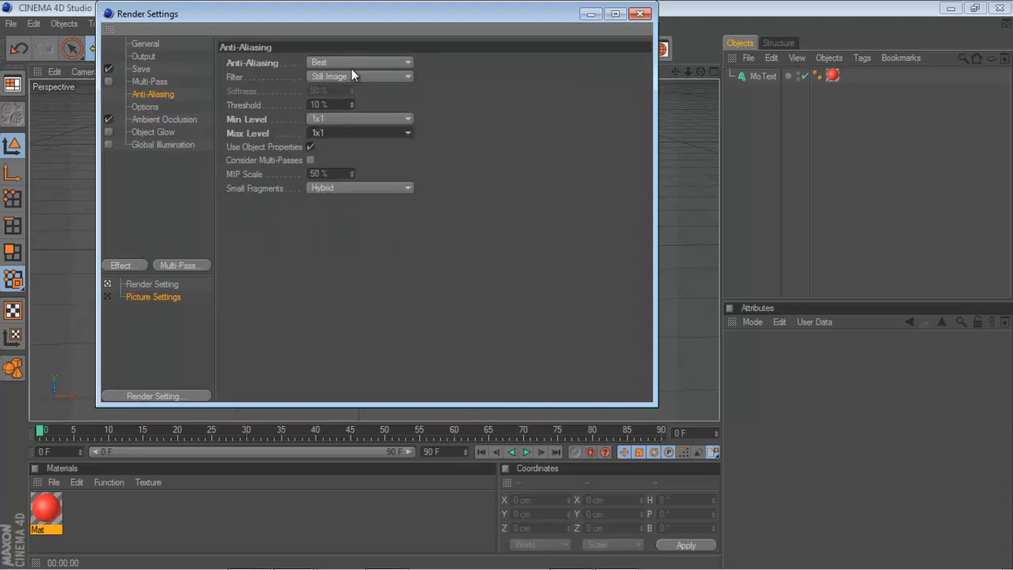
pyautogui.click(360, 61)
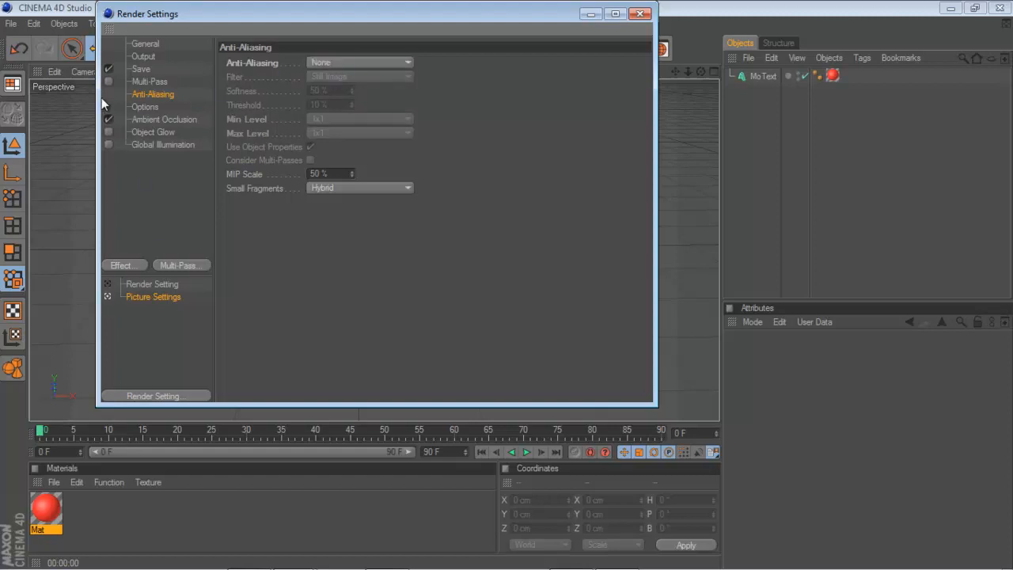
# - Review ambient occlusion, the 'tutorial' save path, output and general pages, then close Render Settings
pyautogui.click(164, 119)
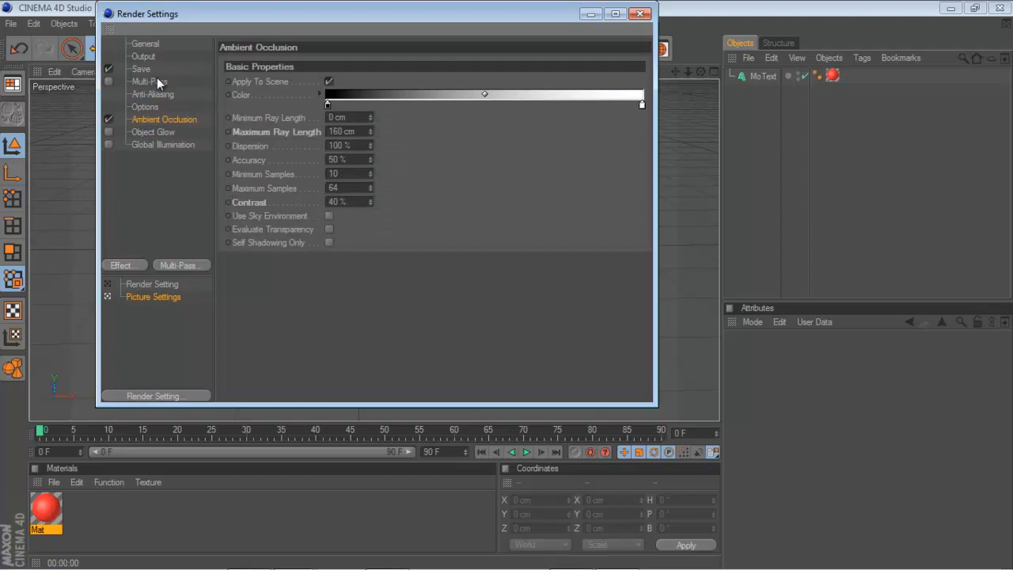
pyautogui.click(140, 68)
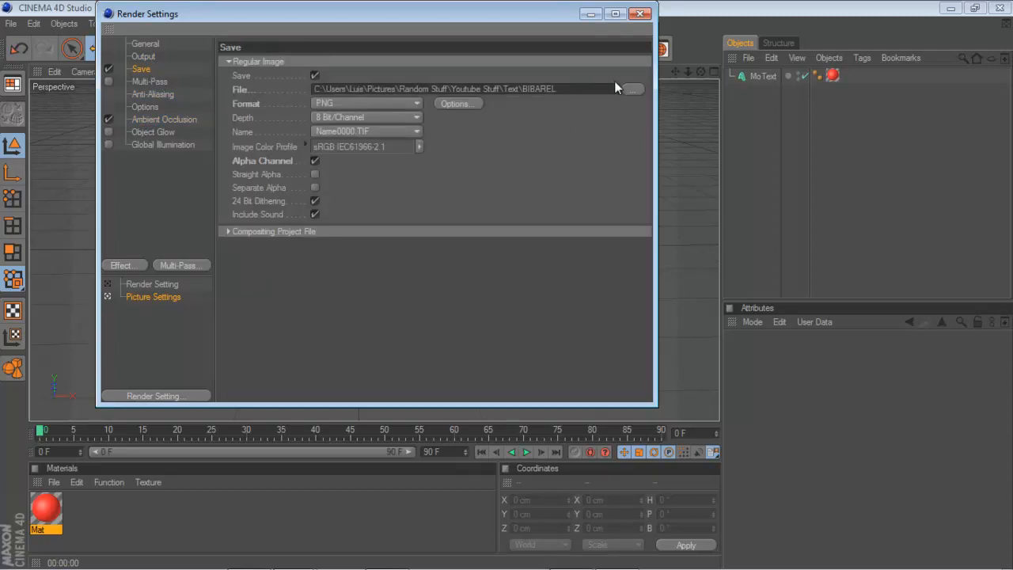
pyautogui.click(633, 88)
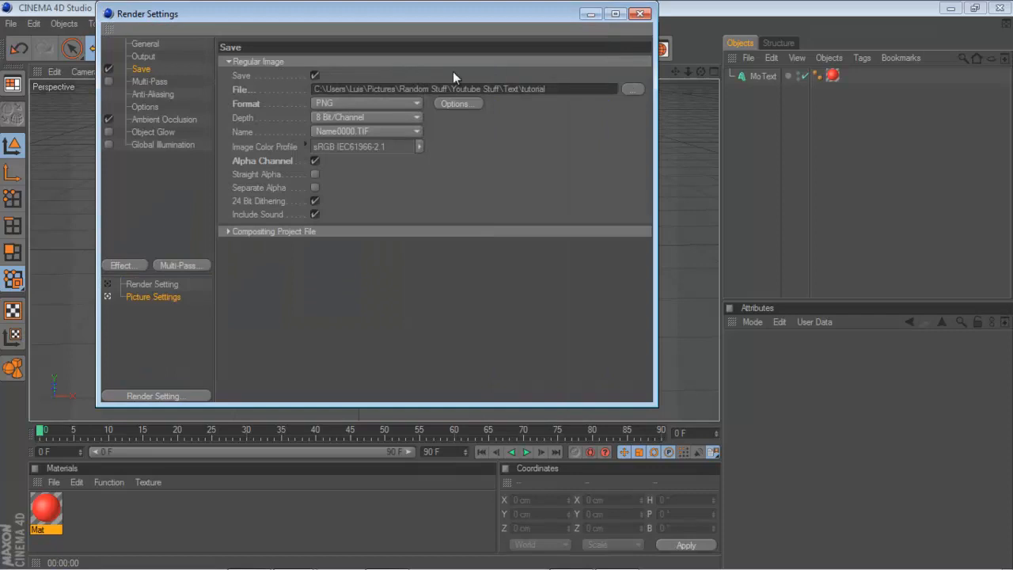
pyautogui.click(144, 56)
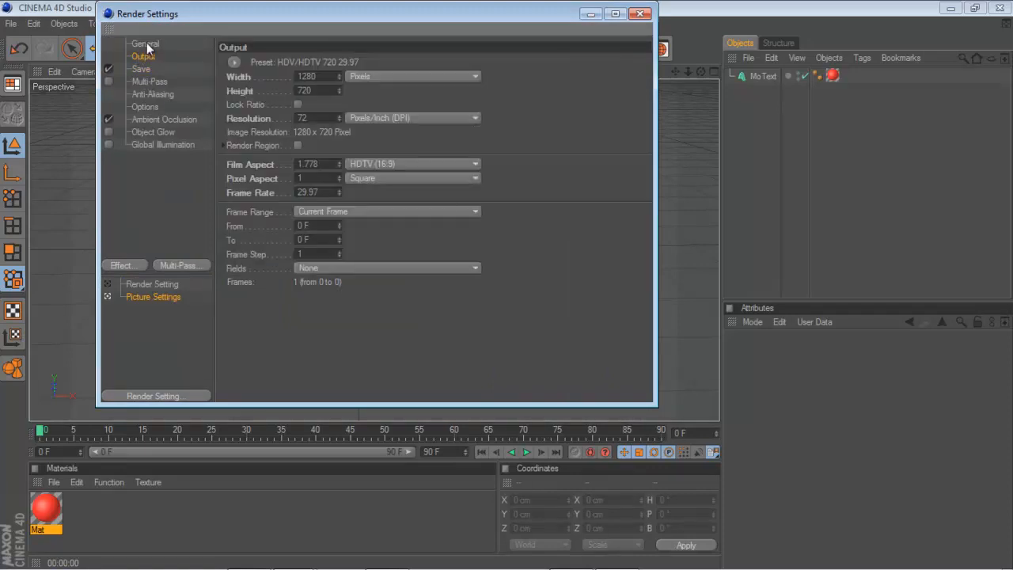
pyautogui.click(145, 44)
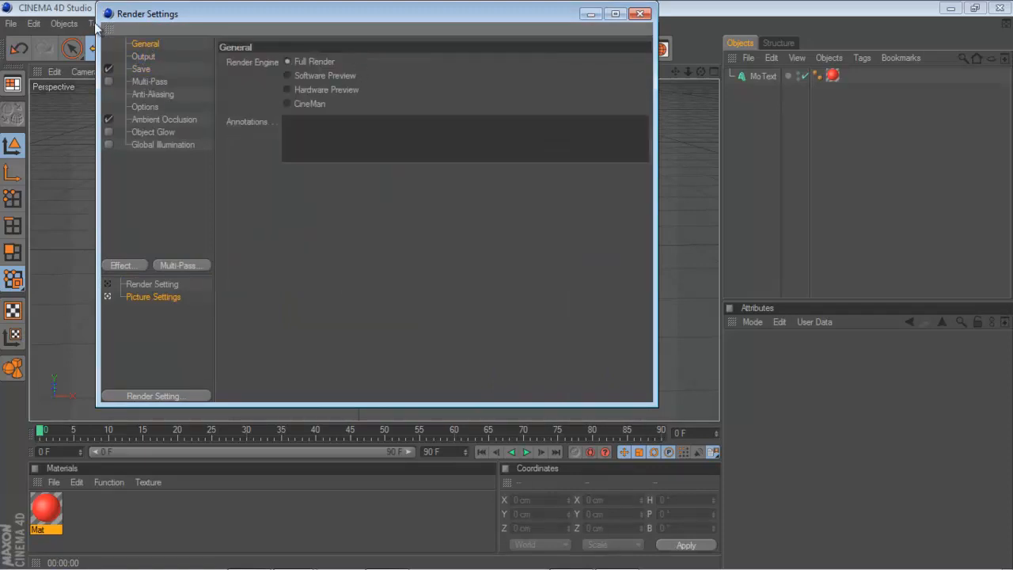
pyautogui.click(143, 56)
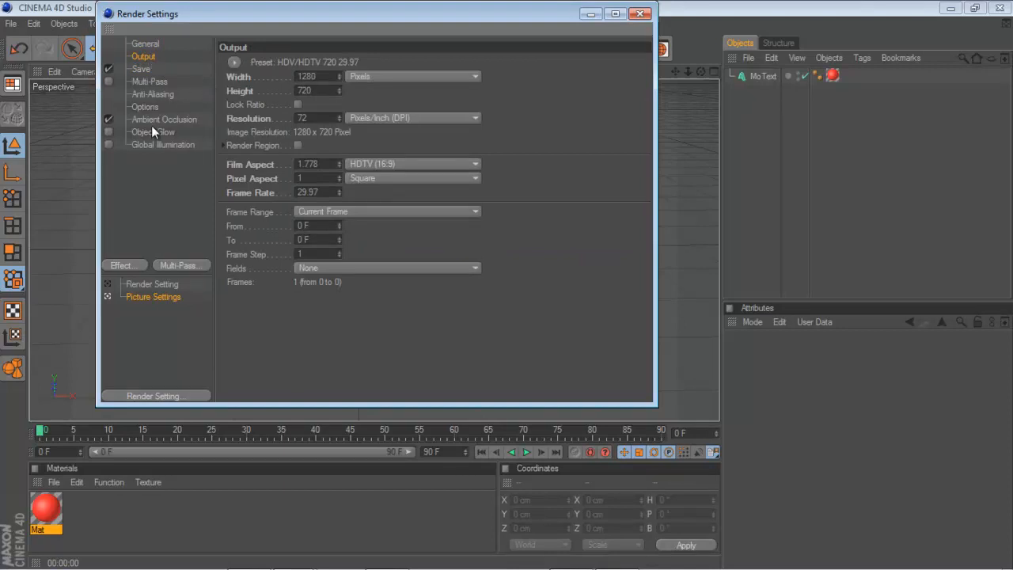
pyautogui.click(145, 107)
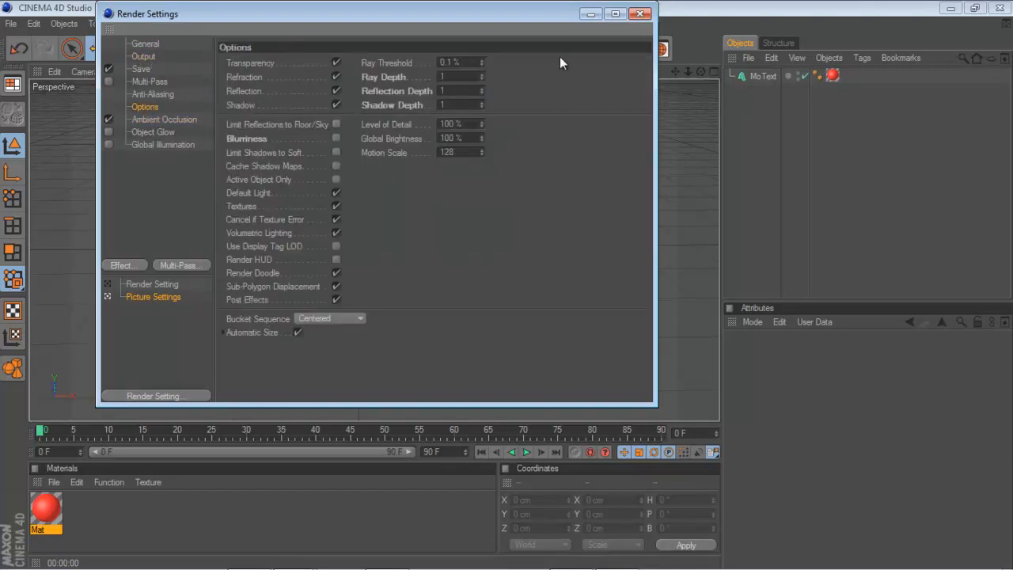
pyautogui.click(640, 14)
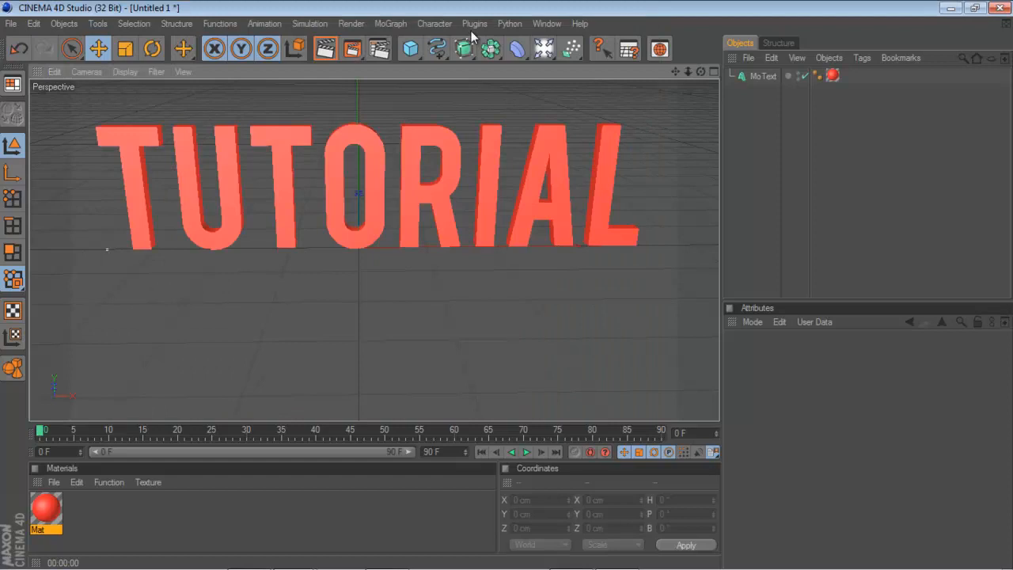
pyautogui.moveTo(701, 44)
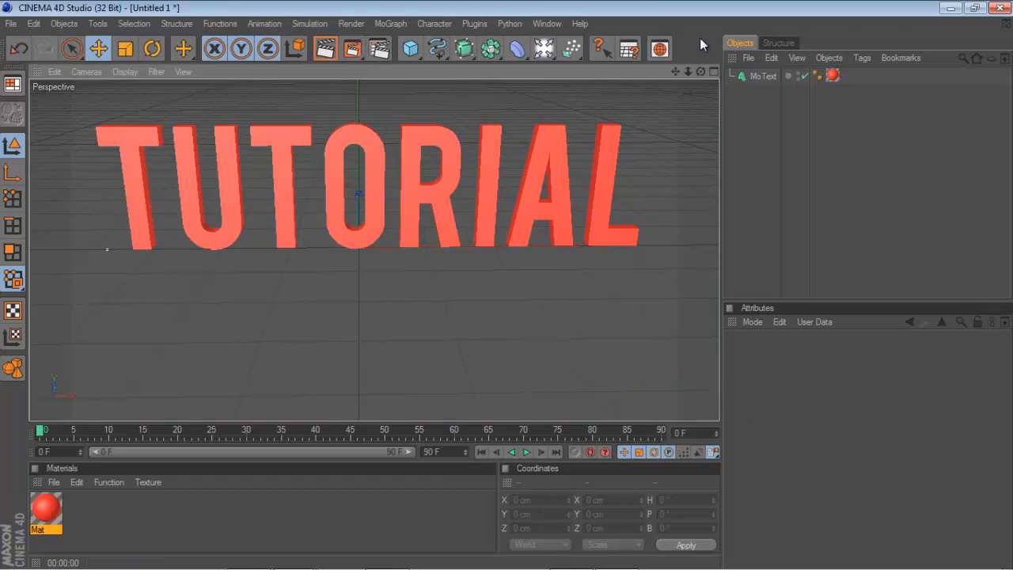
pyautogui.moveTo(325, 49)
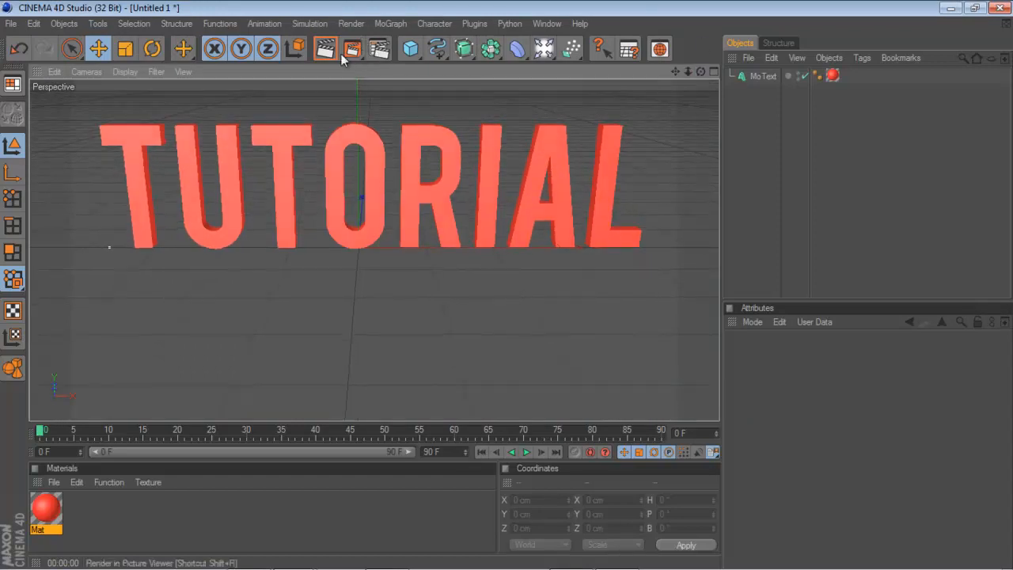
# - Render the TUTORIAL text in the Picture Viewer to a 1280×720 tutorial.png, then close the viewer
pyautogui.click(324, 49)
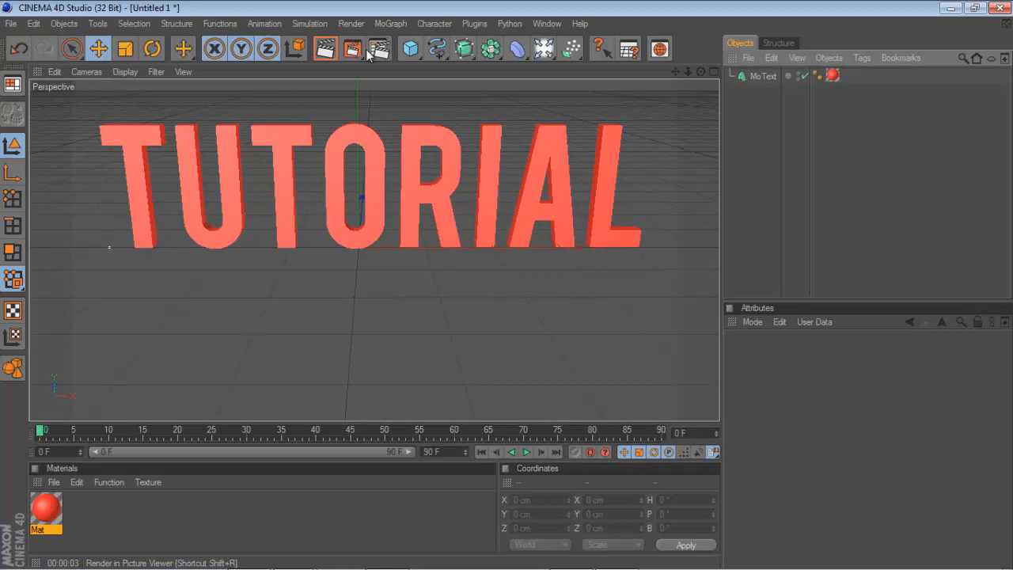
pyautogui.click(351, 48)
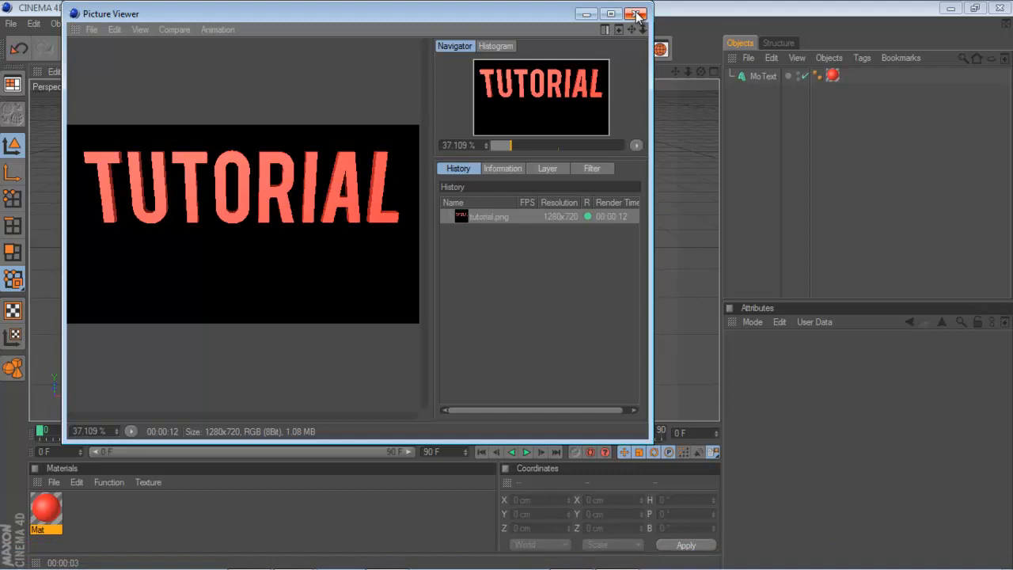
pyautogui.click(638, 14)
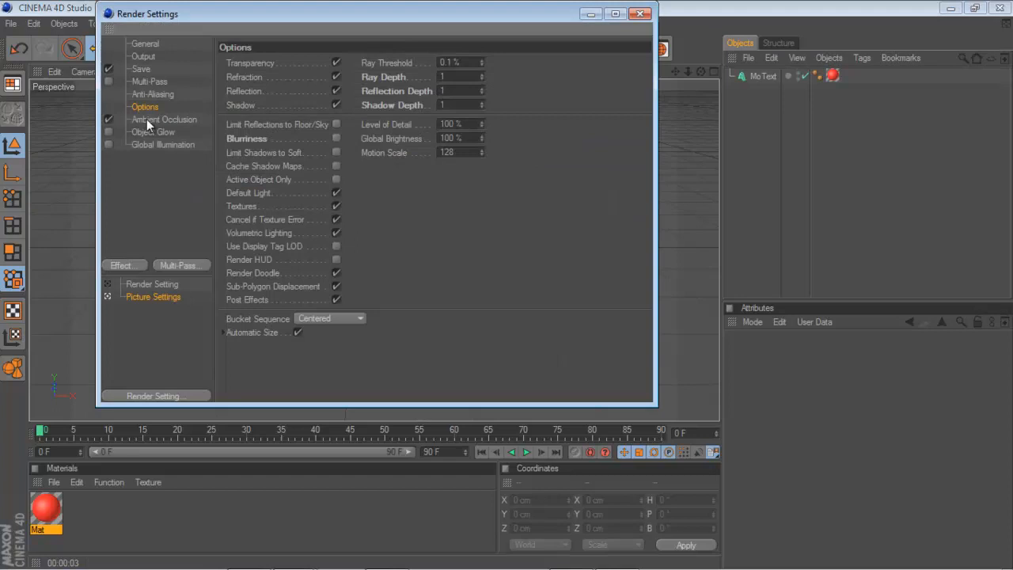
# - Check anti-aliasing, close Render Settings for a second render, and switch to Photoshop
pyautogui.click(164, 120)
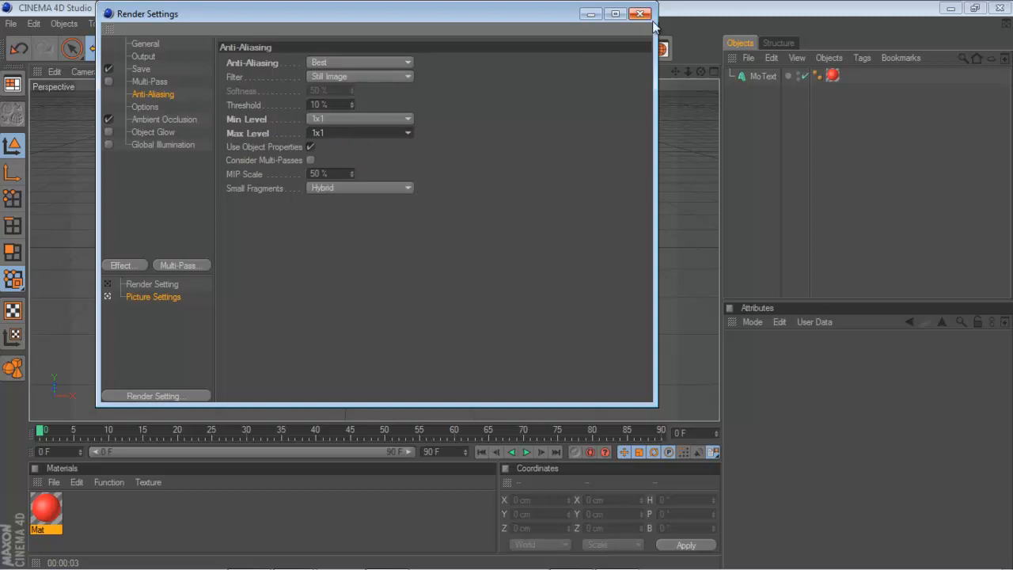
pyautogui.click(641, 13)
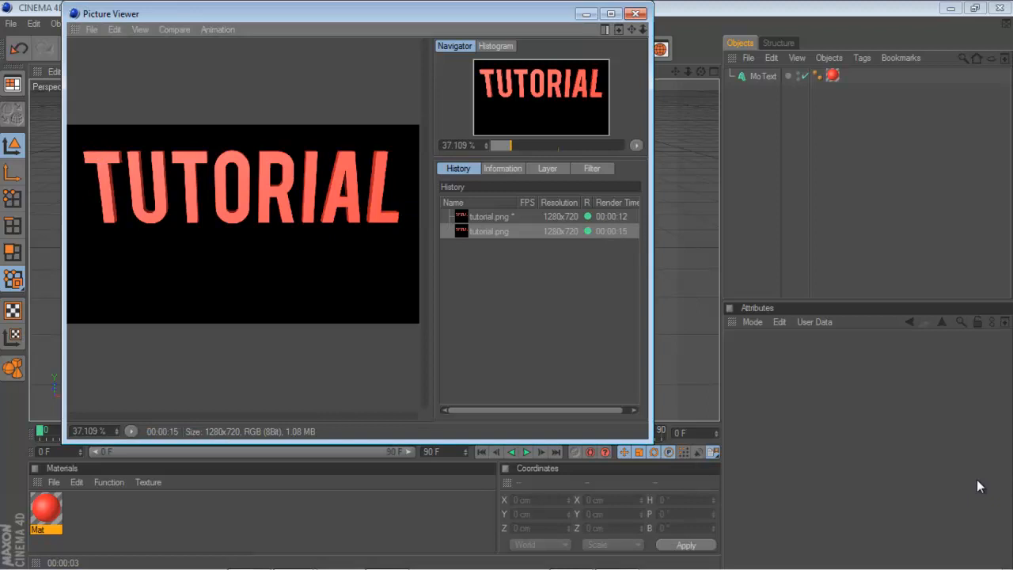
pyautogui.moveTo(434, 554)
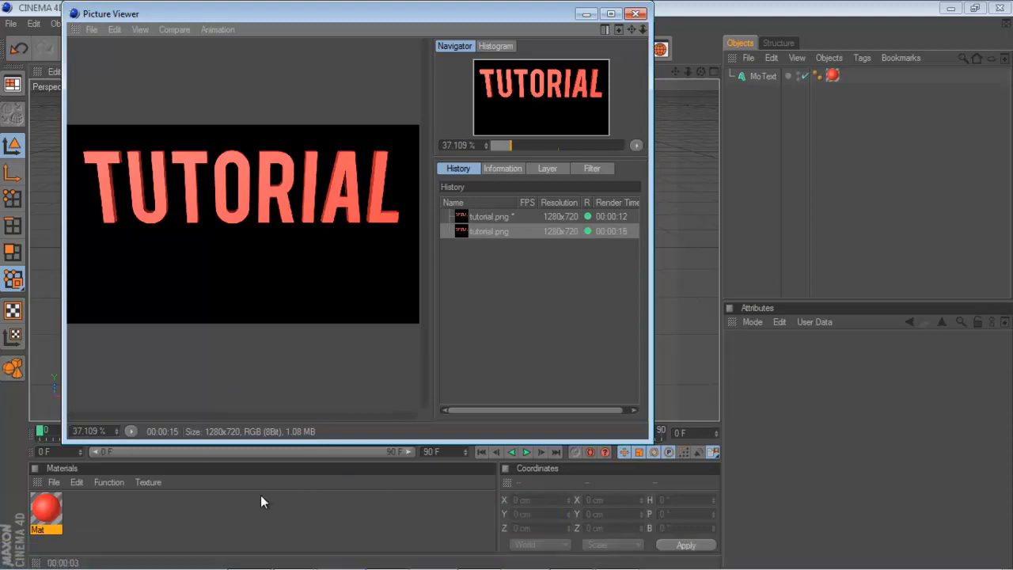
pyautogui.click(478, 562)
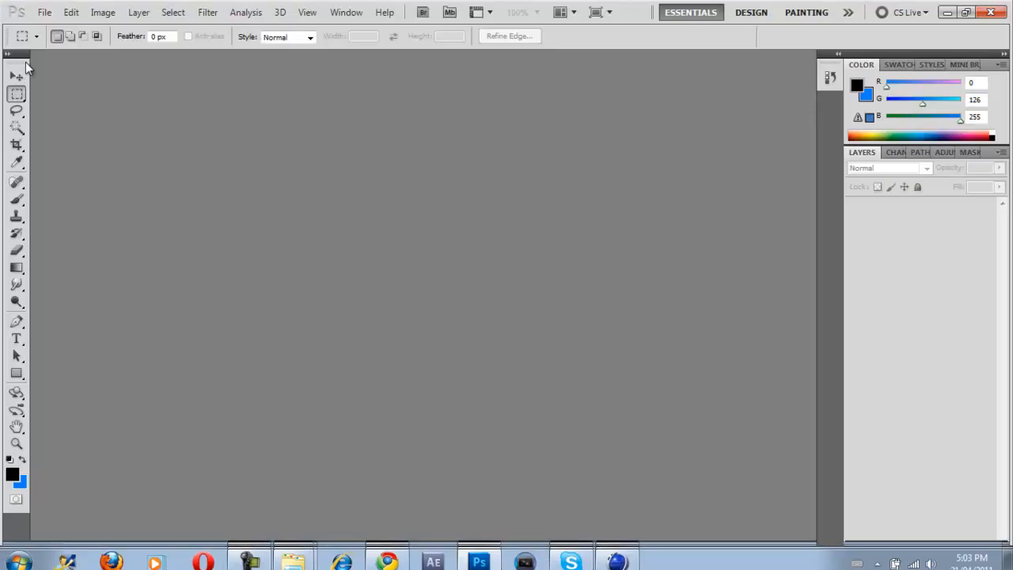
# - Create a new 1336×768 px document with a white background
pyautogui.click(44, 12)
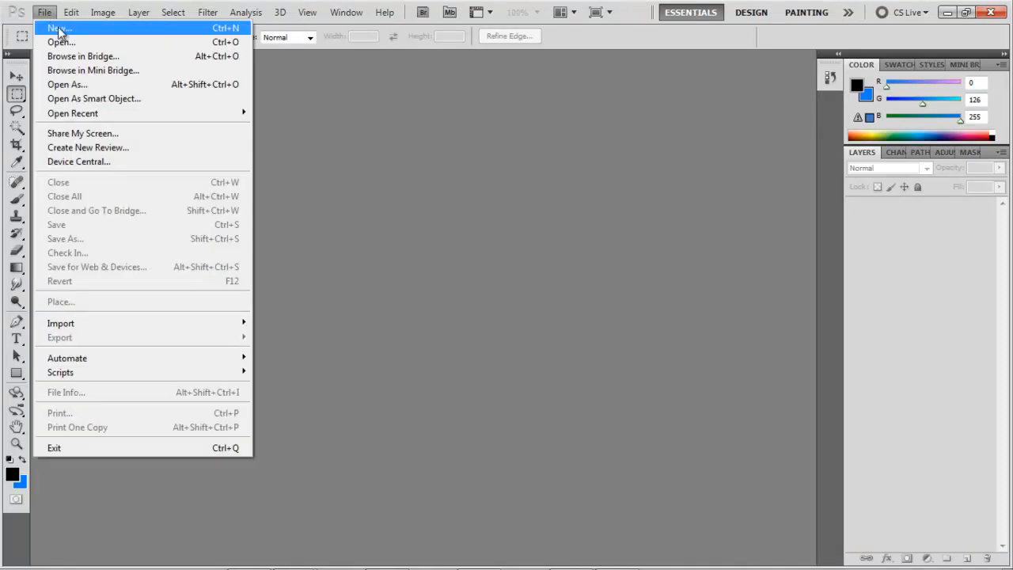
pyautogui.click(60, 28)
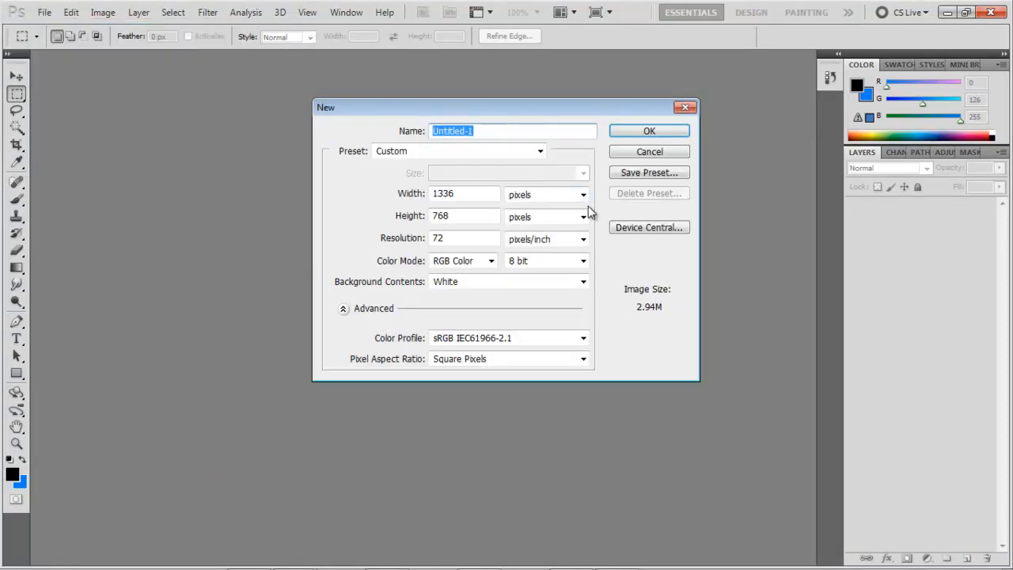
pyautogui.moveTo(649, 131)
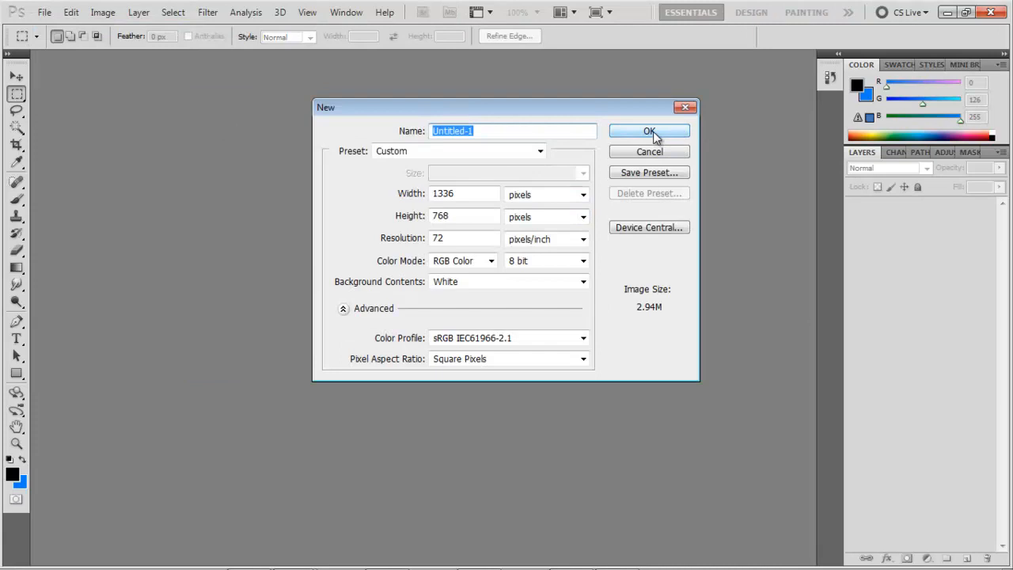
pyautogui.click(649, 131)
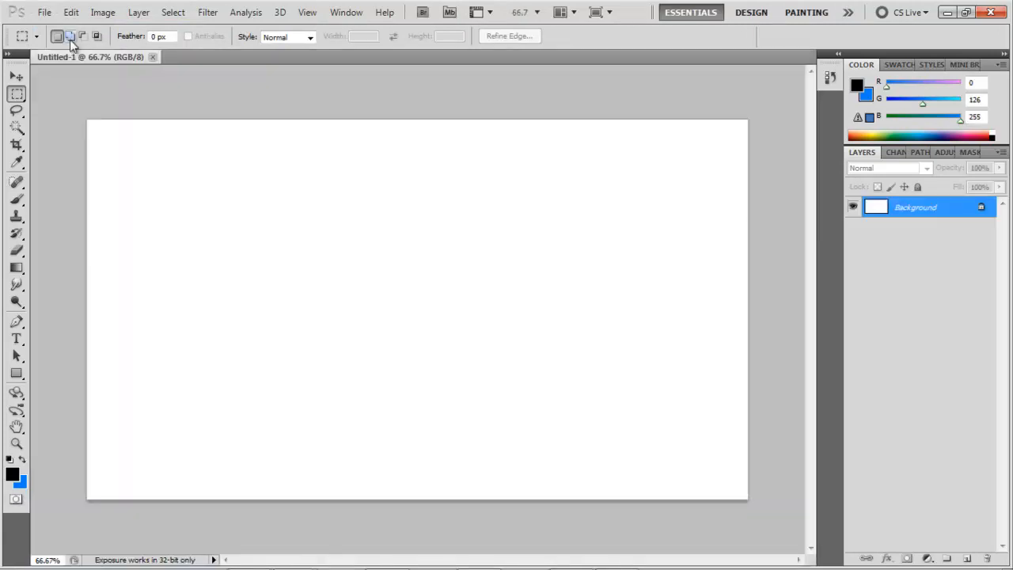
pyautogui.click(44, 12)
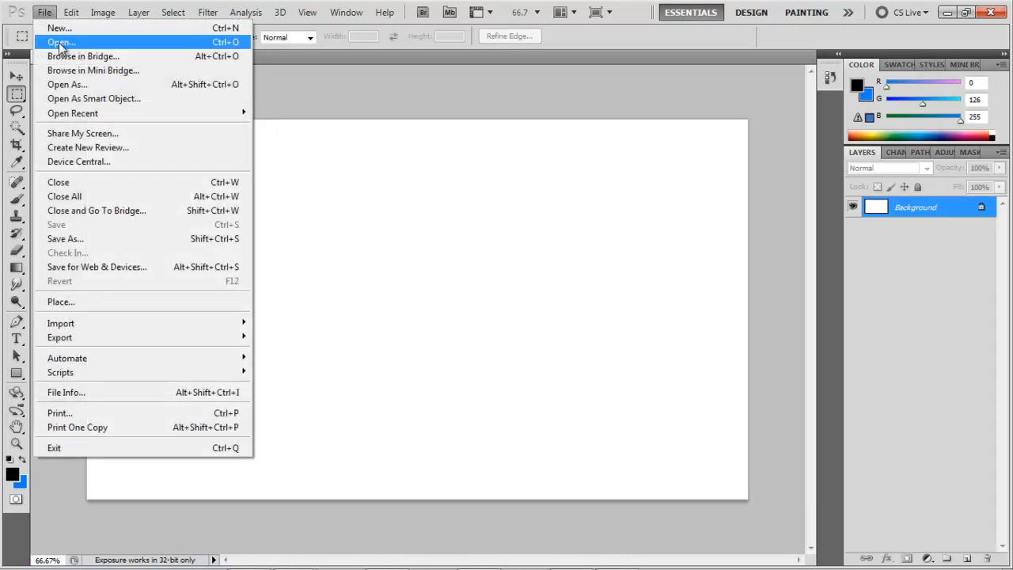
# - Open tutorial.png from the Youtube Stuff > Text folder
pyautogui.click(60, 42)
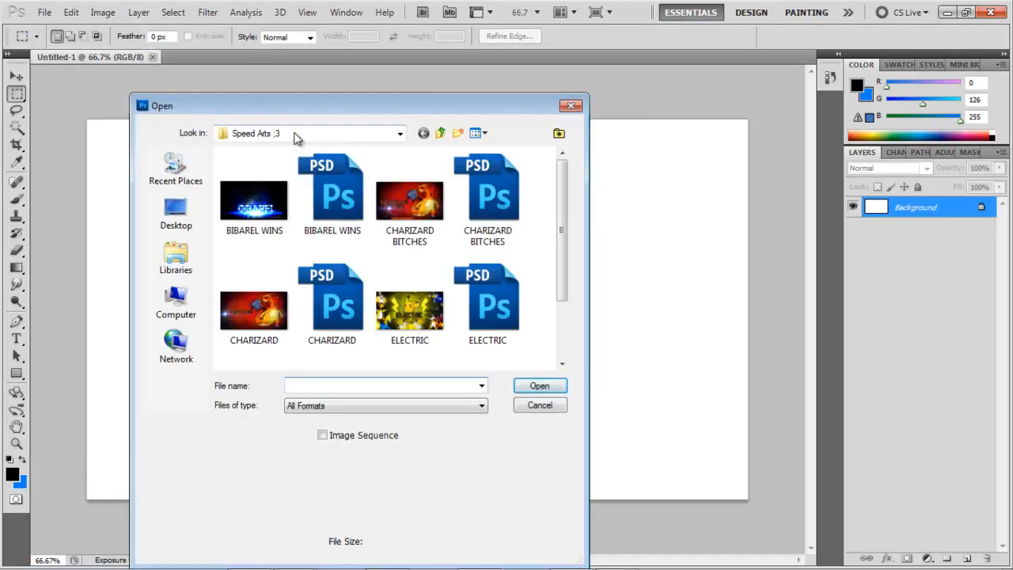
pyautogui.click(440, 133)
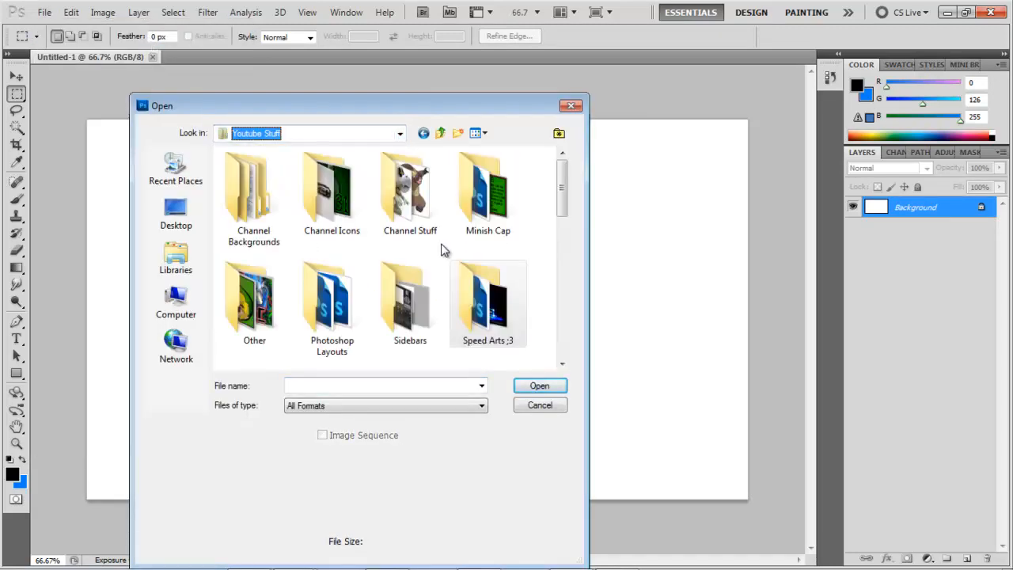
pyautogui.scroll(-3)
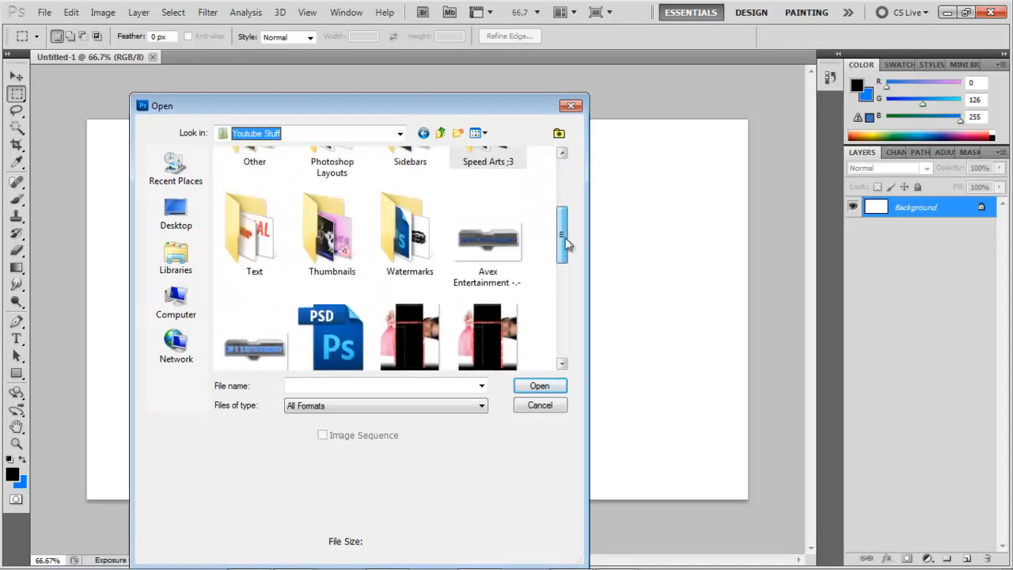
pyautogui.doubleClick(254, 229)
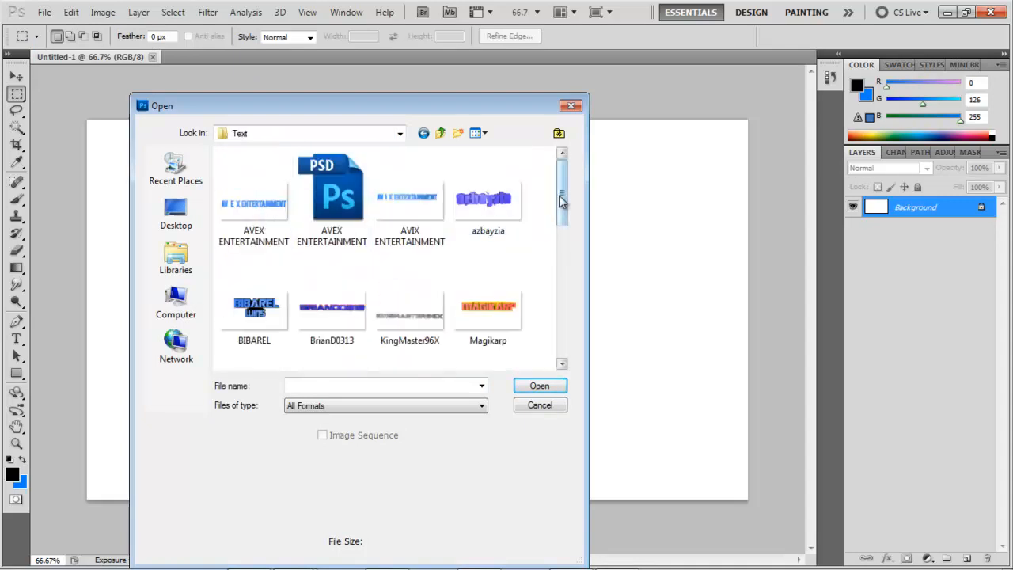
pyautogui.scroll(-3)
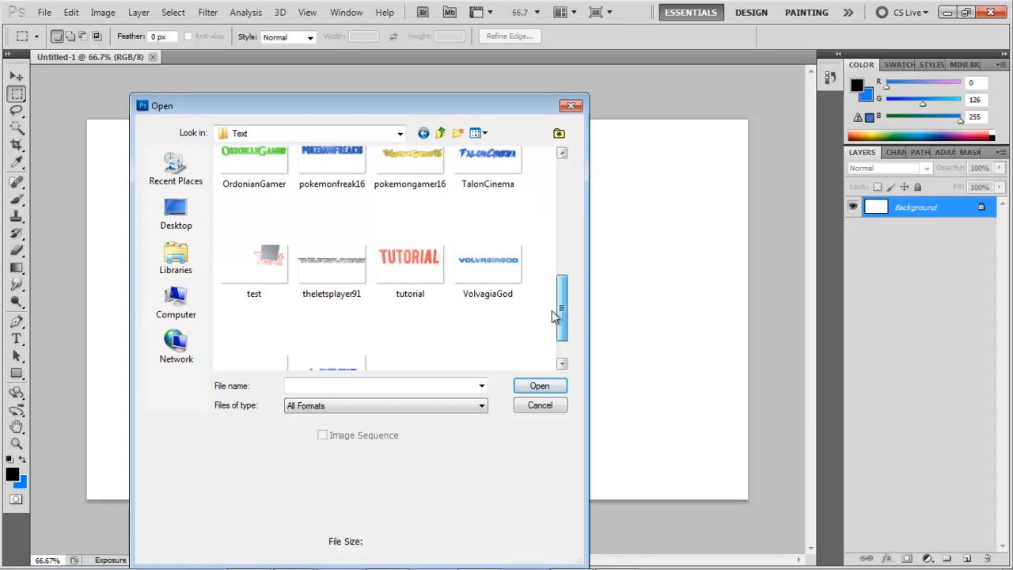
pyautogui.click(539, 404)
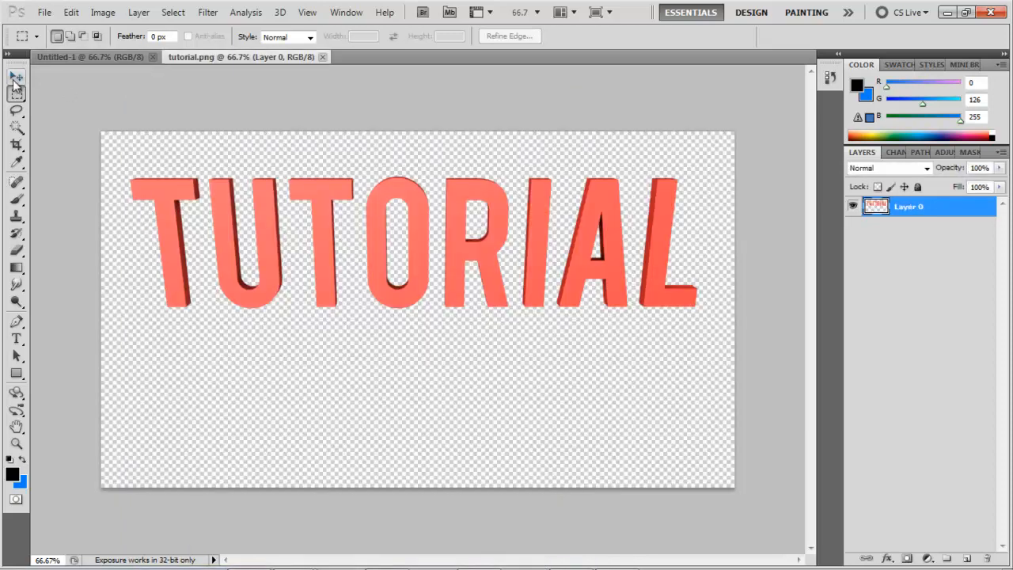
# - Marquee-select the TUTORIAL text, copy it into Untitled-1 as Layer 1, and close tutorial.png
pyautogui.click(17, 76)
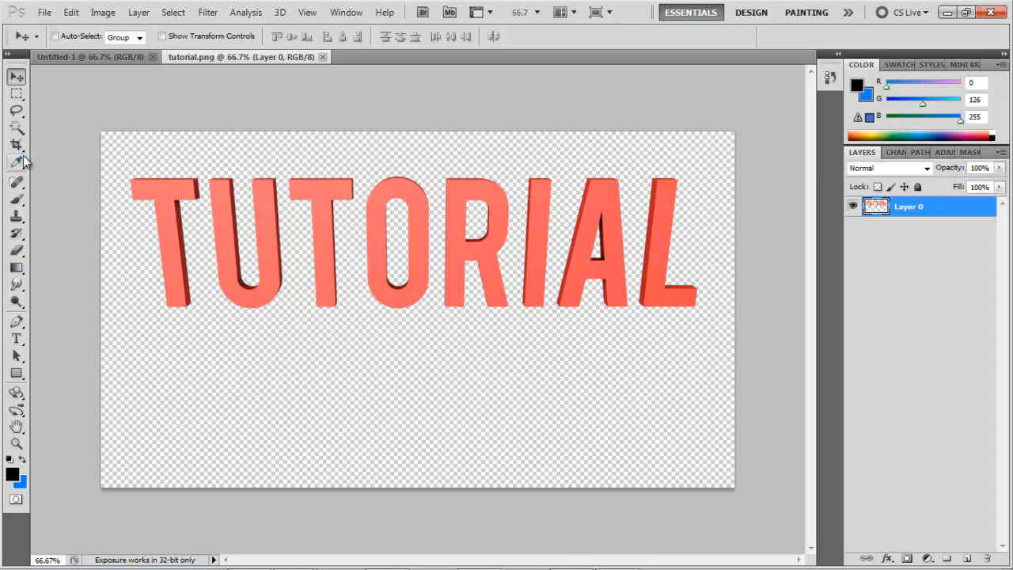
pyautogui.click(17, 93)
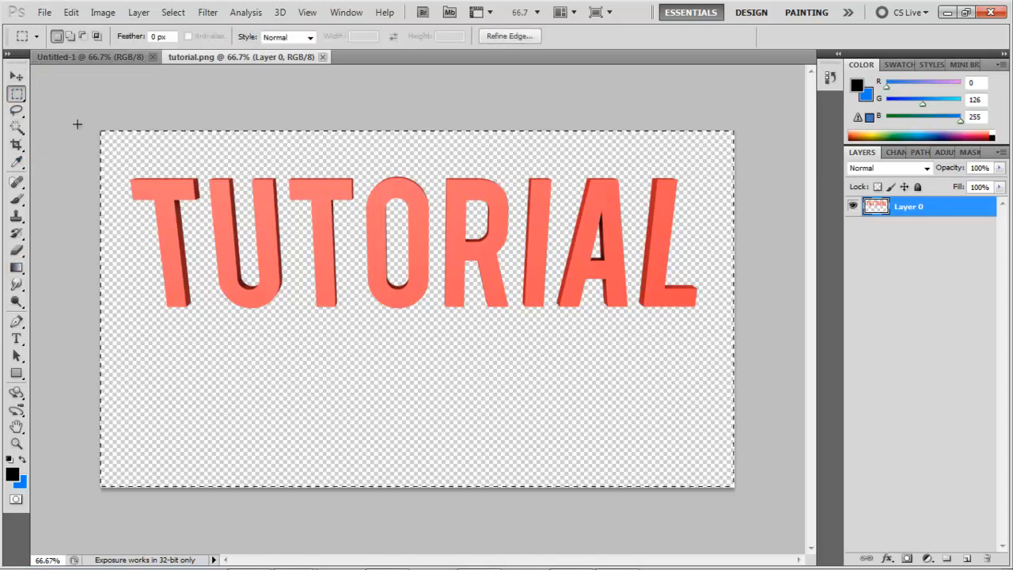
pyautogui.moveTo(119, 163); pyautogui.dragTo(344, 285)
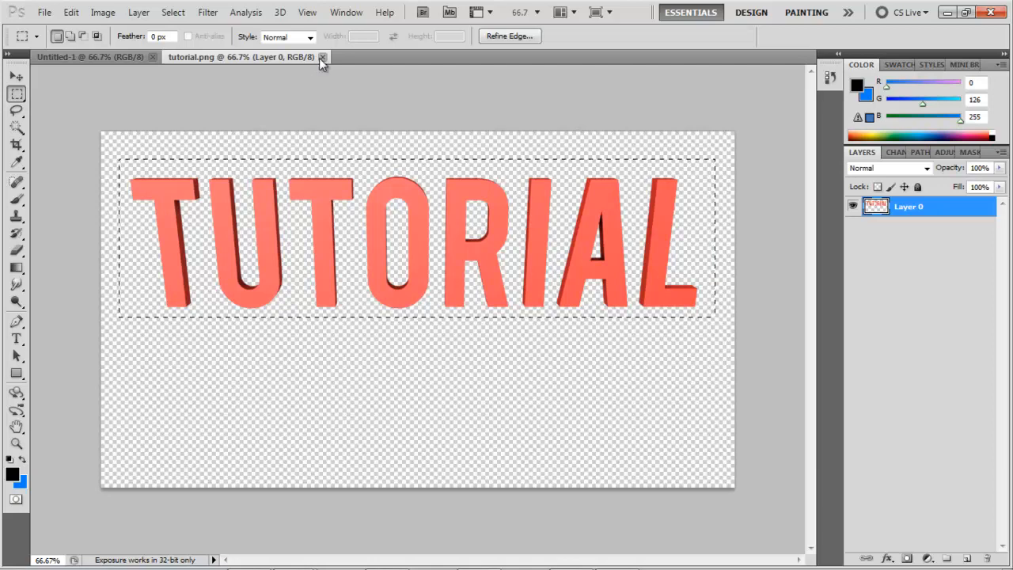
pyautogui.click(322, 56)
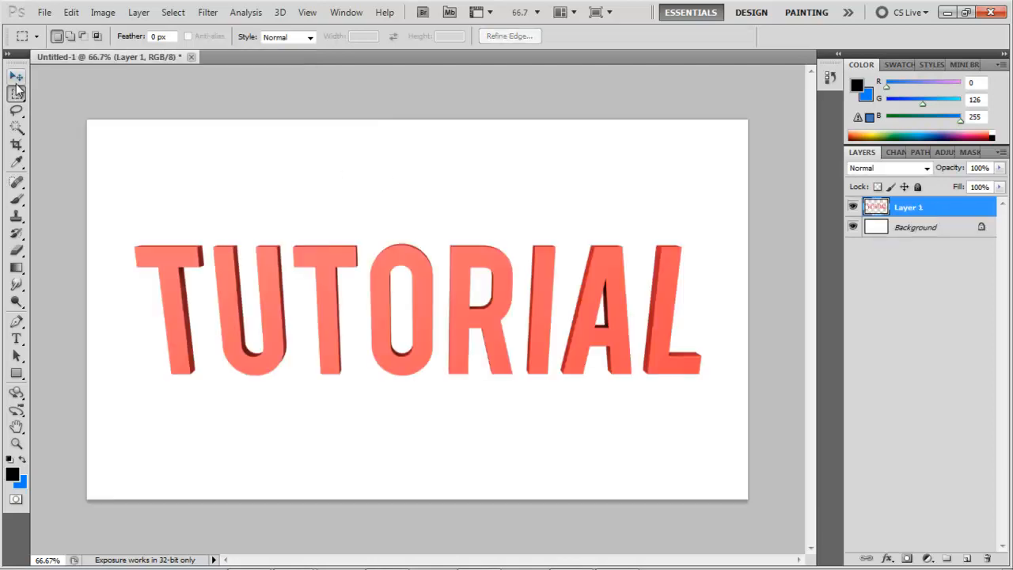
# - Give Layer 1's TUTORIAL text a drop shadow, a Normal black 100% outer glow, and a stroke
pyautogui.click(16, 77)
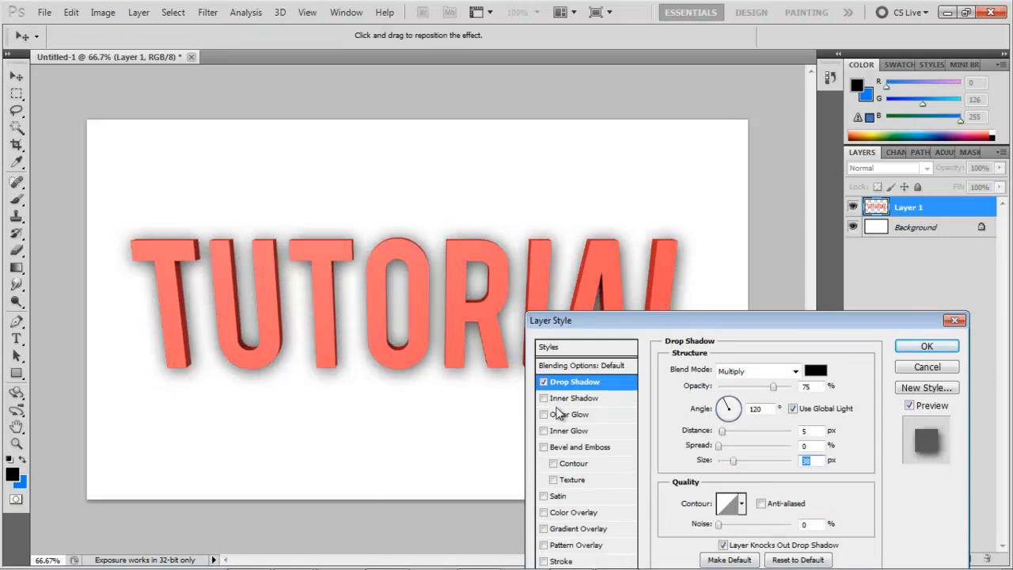
pyautogui.click(570, 414)
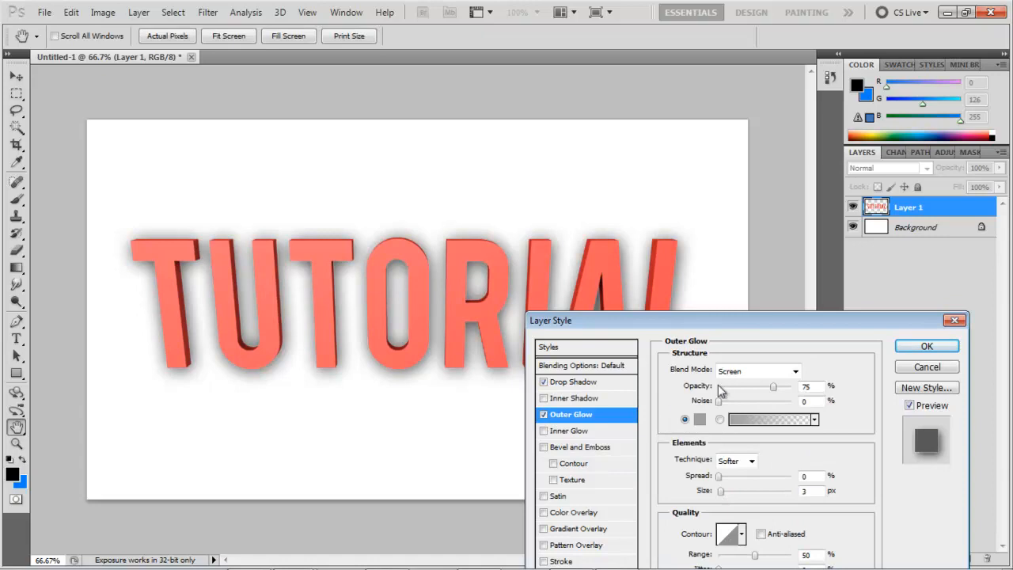
pyautogui.click(756, 371)
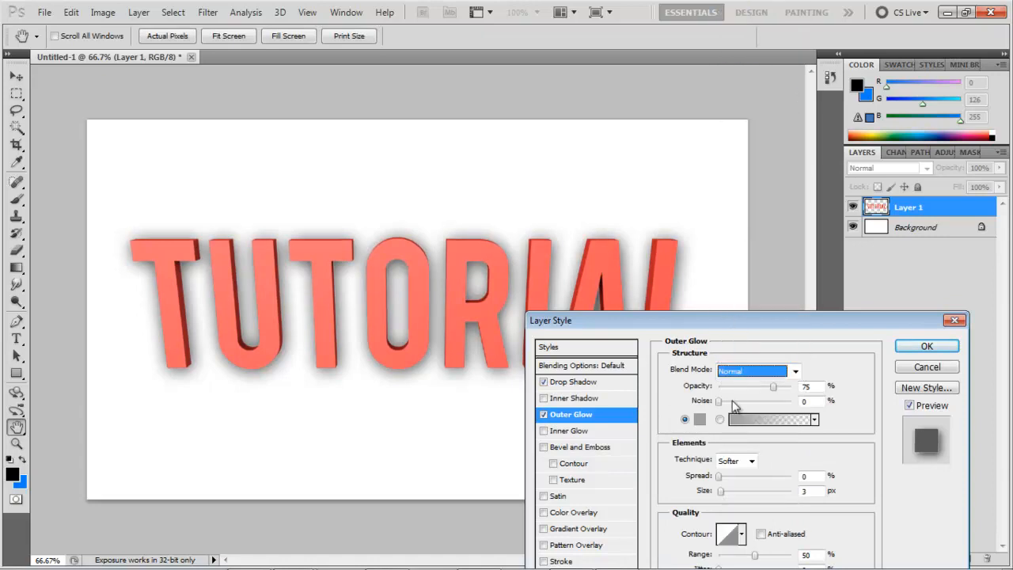
pyautogui.click(772, 419)
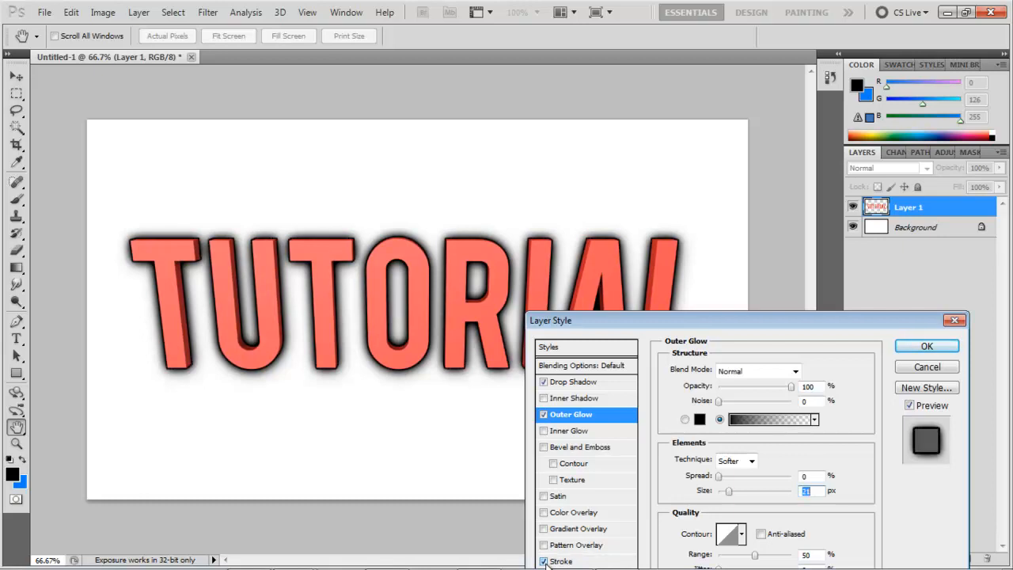
# - Add a pattern overlay in Overlay blend mode using the diagonal stripes pattern
pyautogui.click(543, 544)
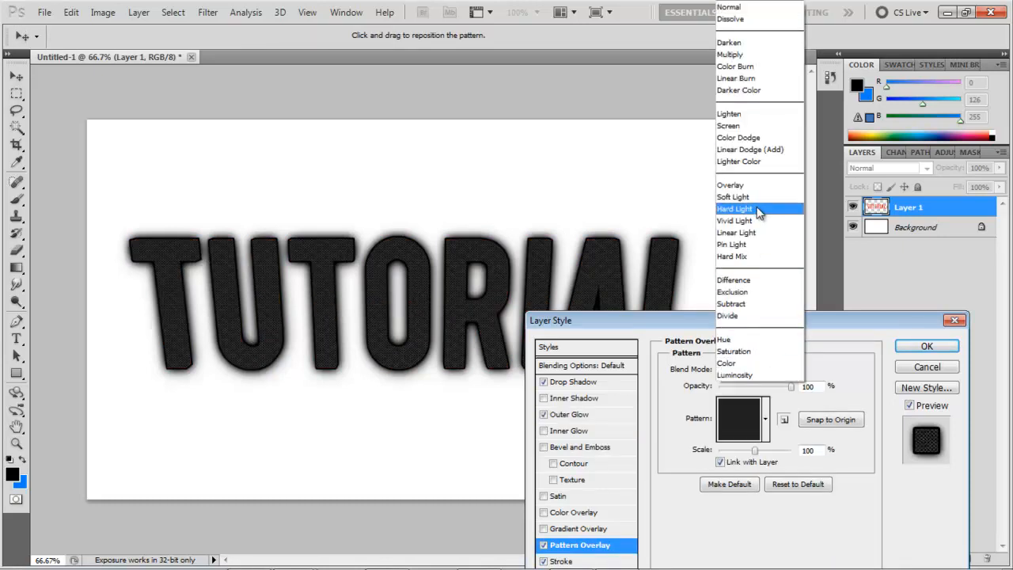
pyautogui.click(733, 196)
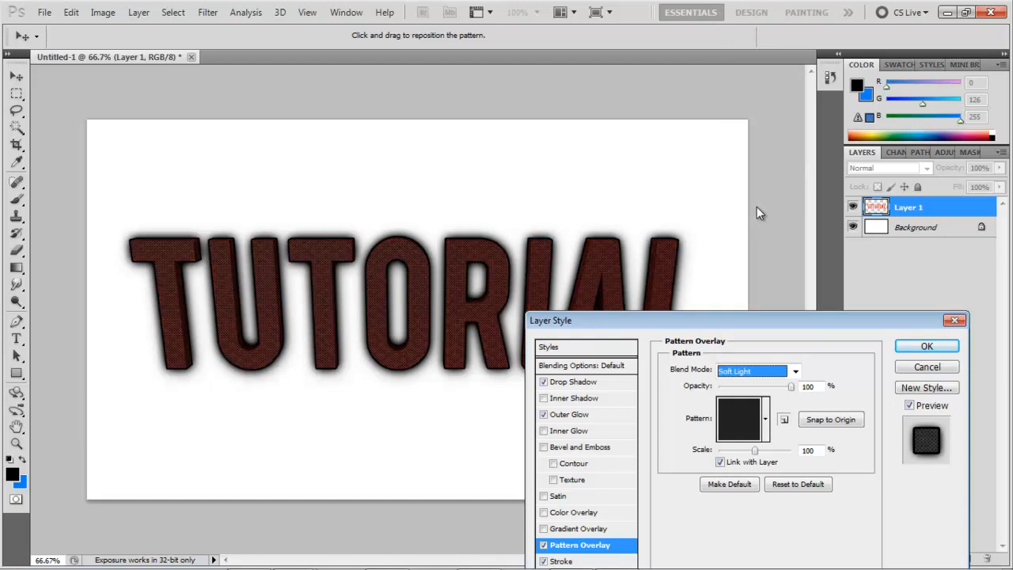
pyautogui.click(756, 371)
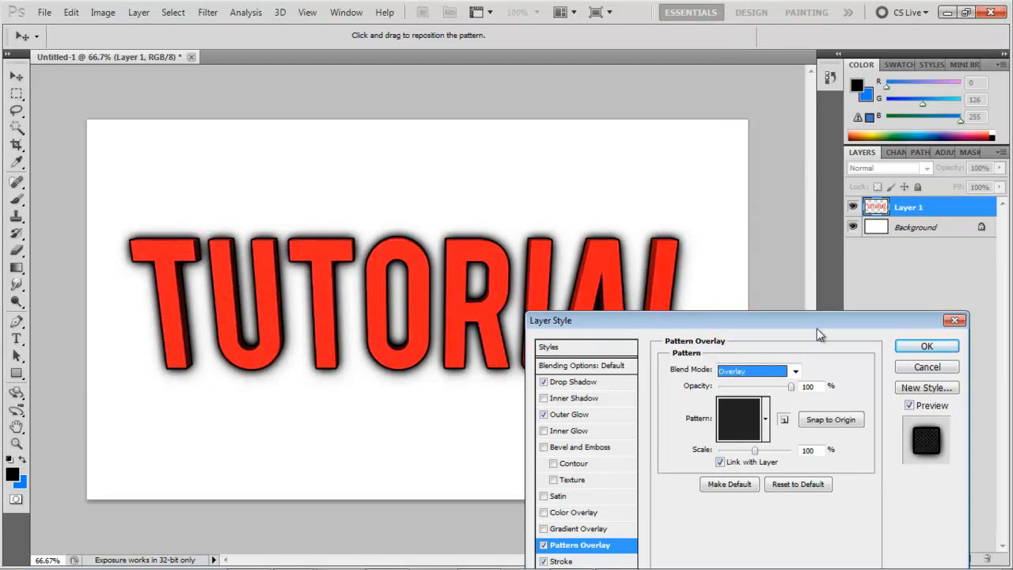
pyautogui.click(765, 418)
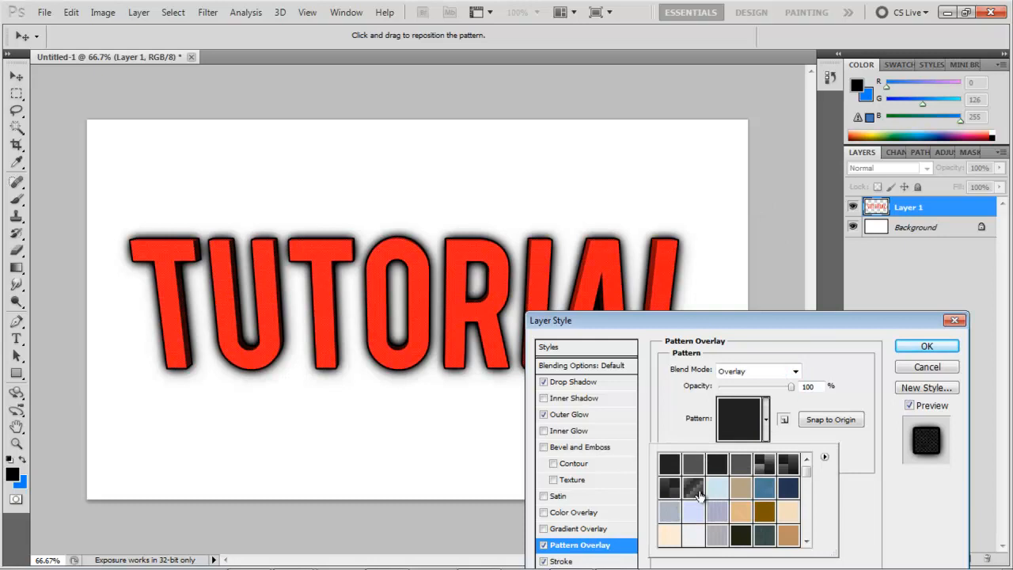
pyautogui.click(693, 492)
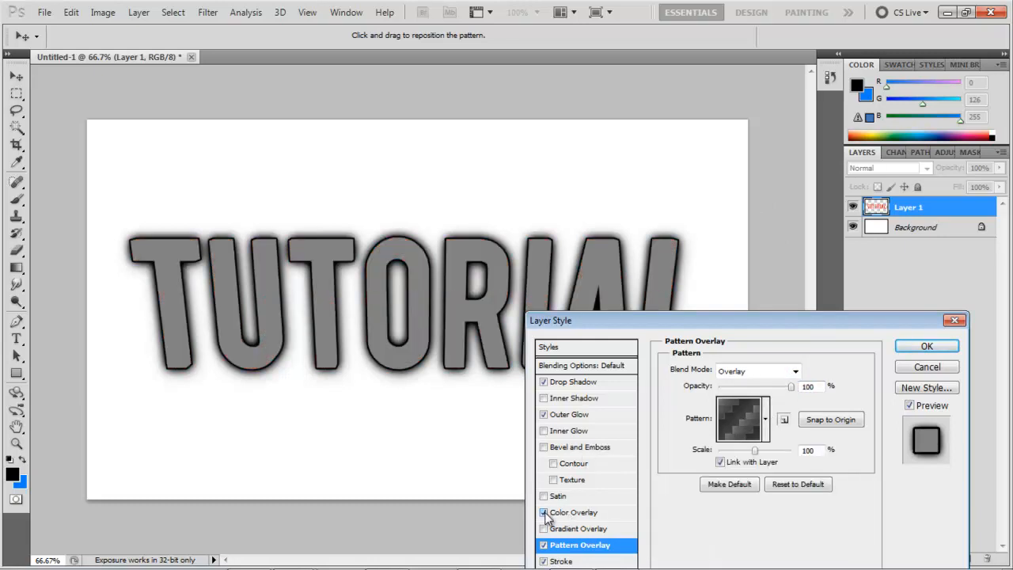
# - Leave Color Overlay switched off and apply the layer style settings
pyautogui.click(544, 512)
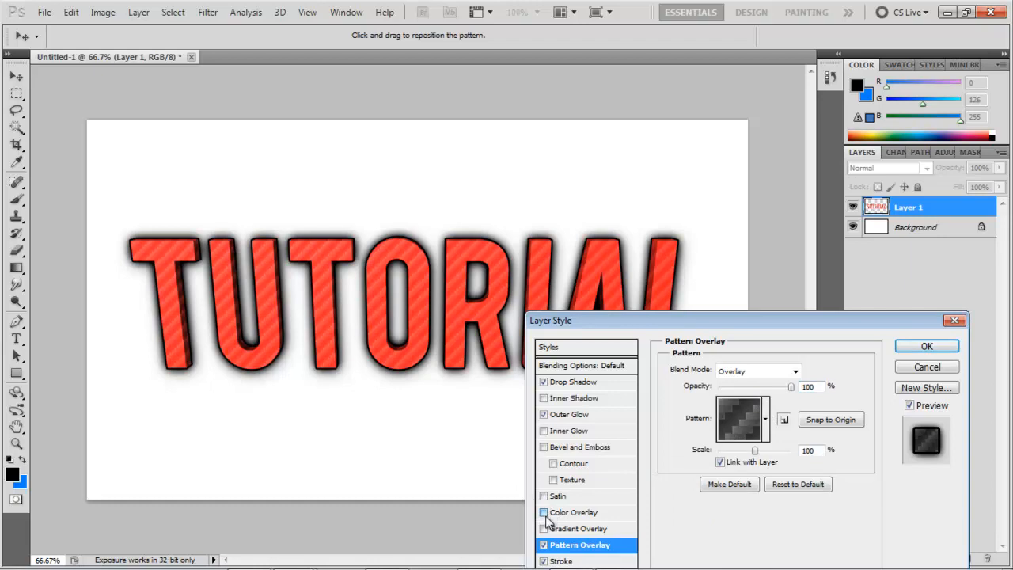
pyautogui.click(544, 512)
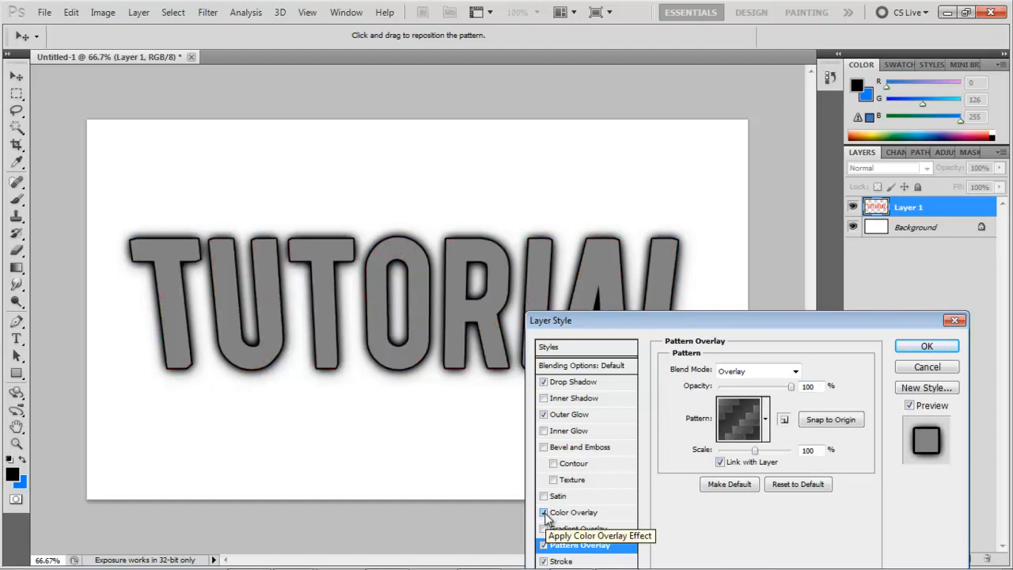
pyautogui.click(544, 512)
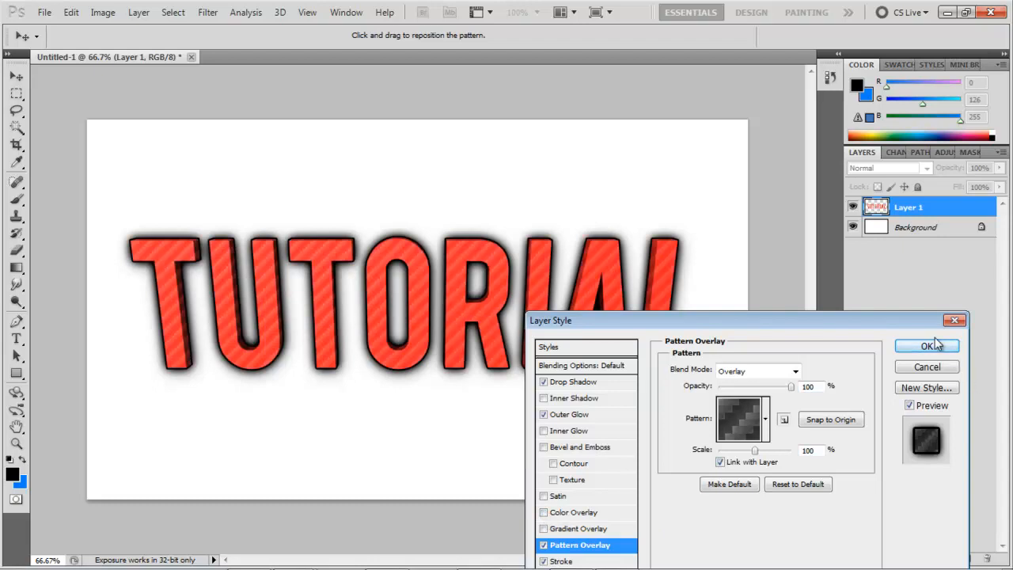
pyautogui.click(927, 346)
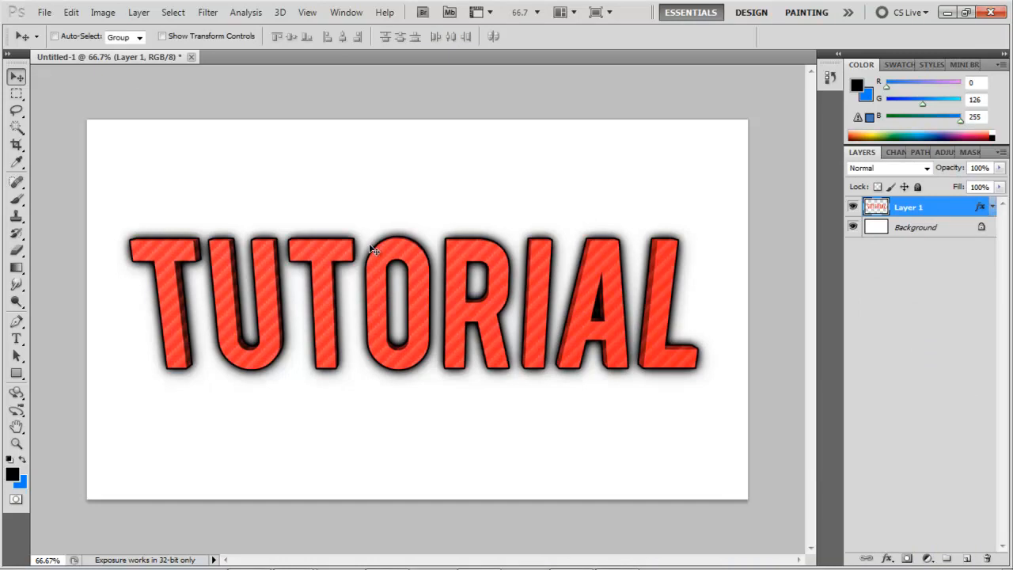
# - Delete the white Background layer, then switch over to Cinema 4D
pyautogui.click(916, 227)
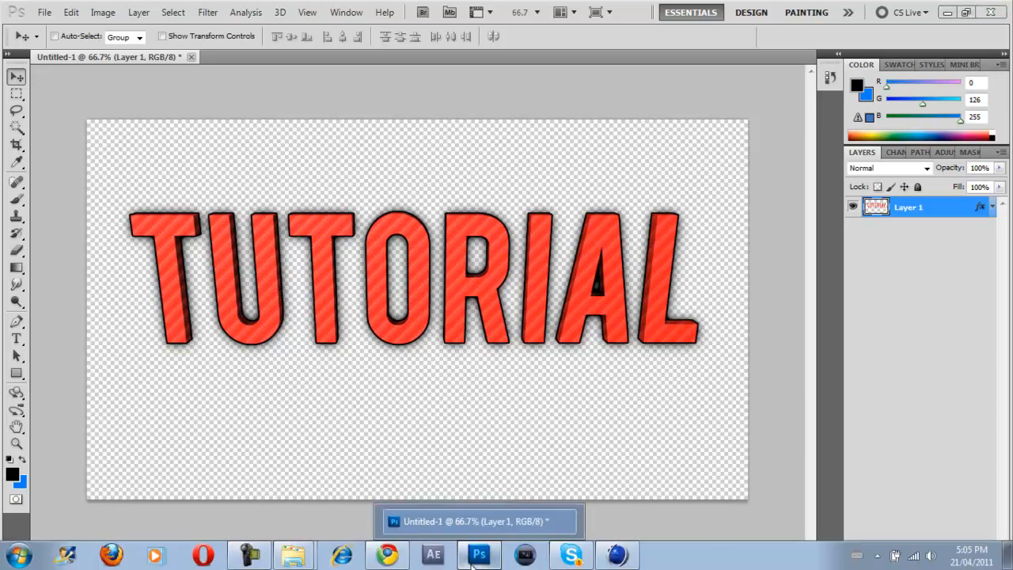
pyautogui.click(524, 554)
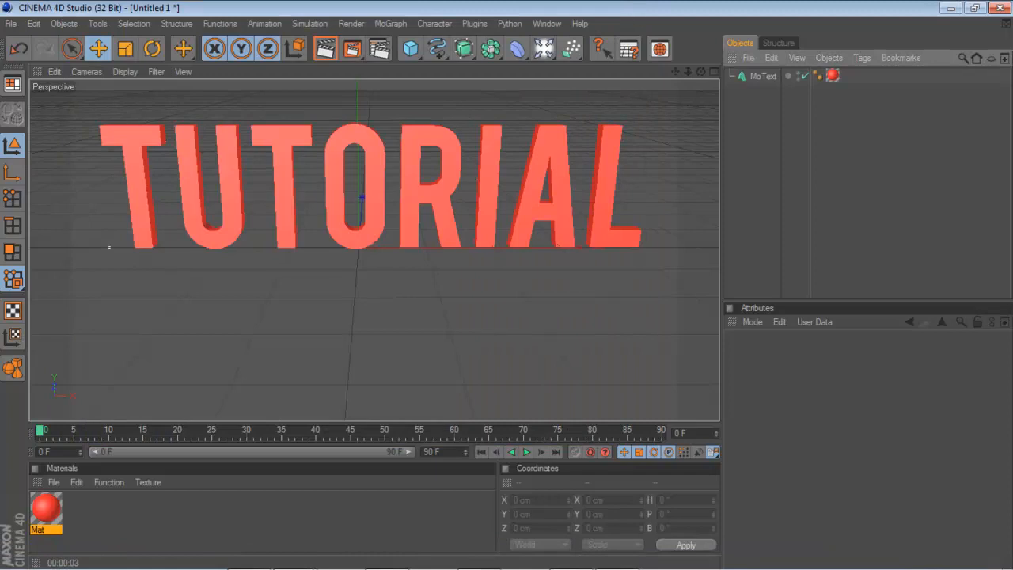